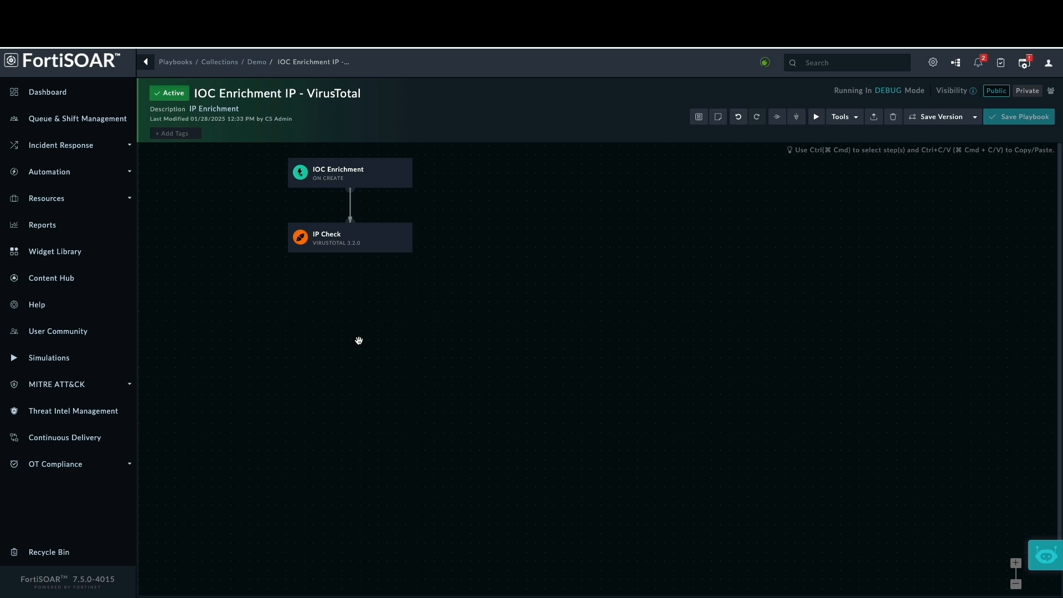
Add a placeholder step after IP Check and bring up the Steps palette.
{"action": "left_click", "coordinate": [349, 173]}
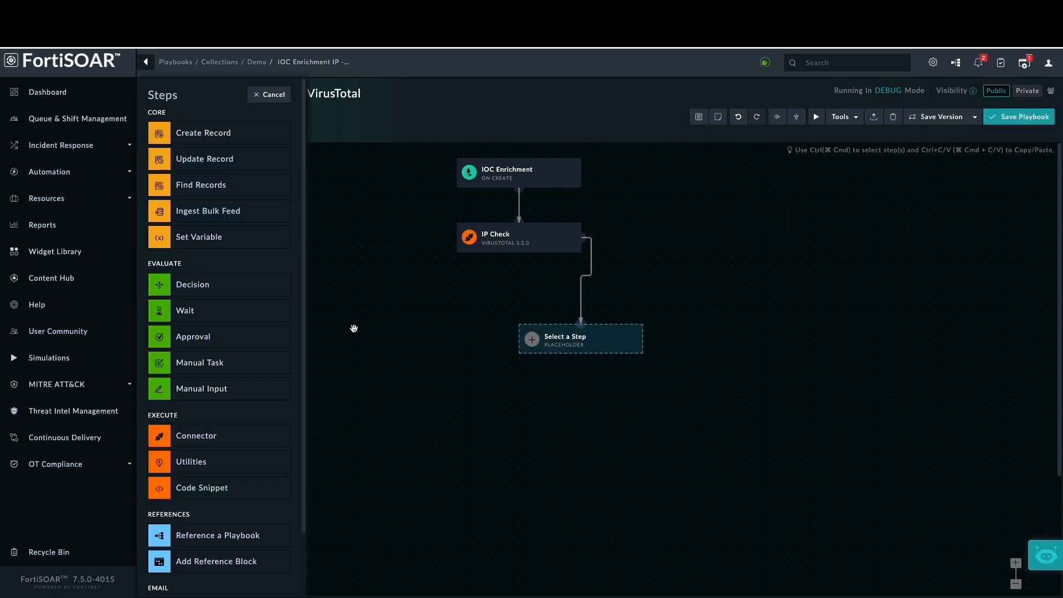
{"action": "mouse_move", "coordinate": [229, 285]}
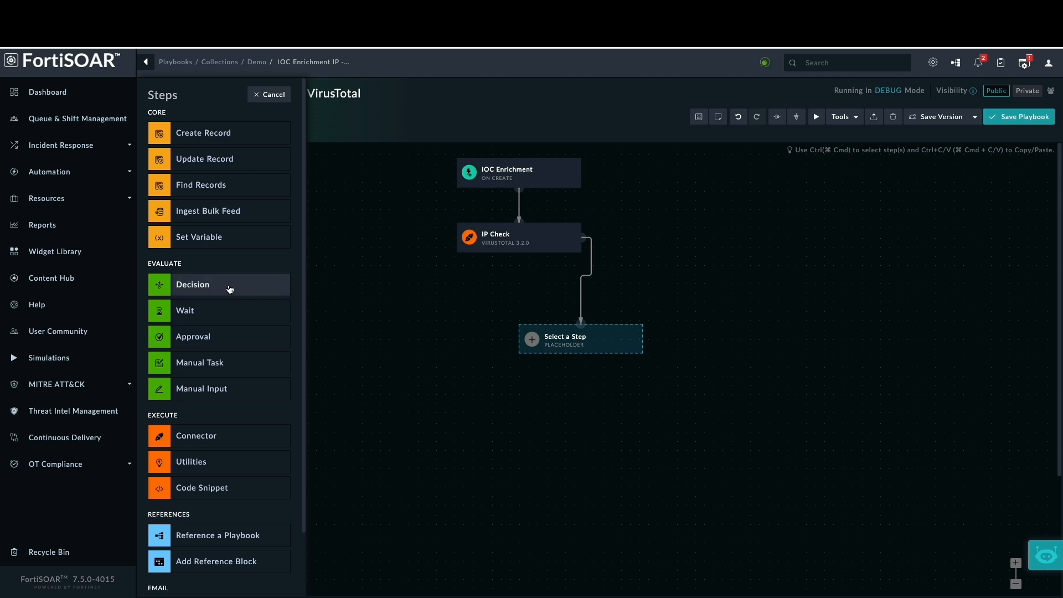
Make the step a Decision named 'To Check for Malicious based return score' with a first condition.
{"action": "left_click", "coordinate": [191, 285]}
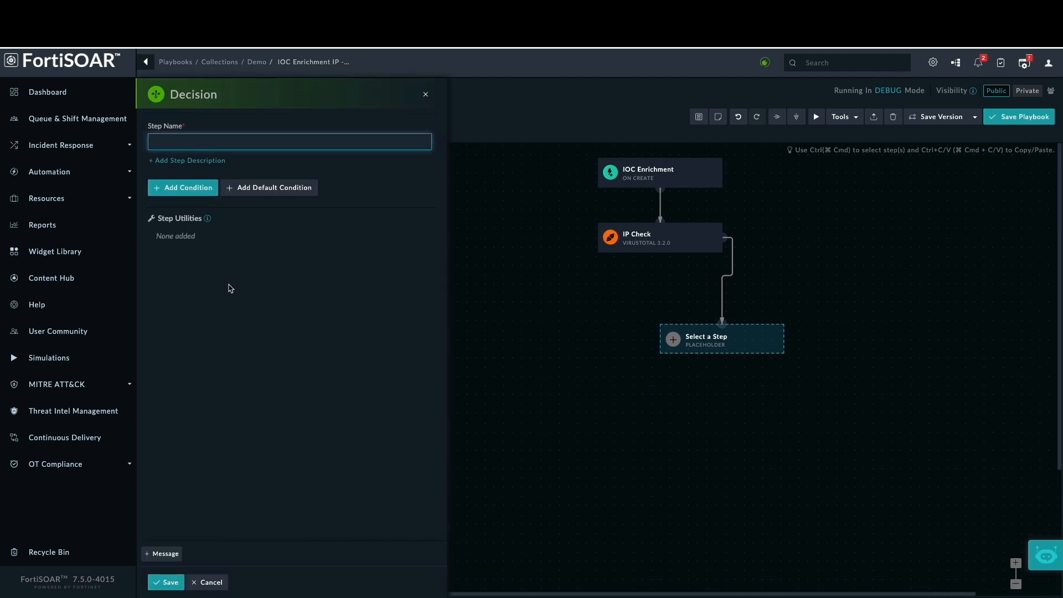
{"action": "type", "text": "To Check for Malicious based return score"}
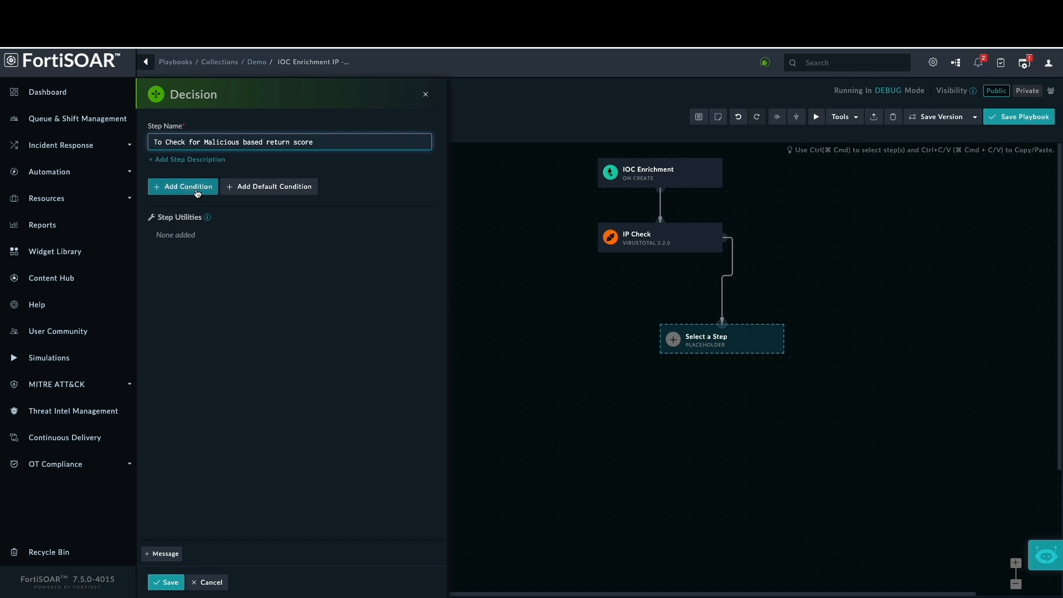
{"action": "left_click", "coordinate": [183, 186]}
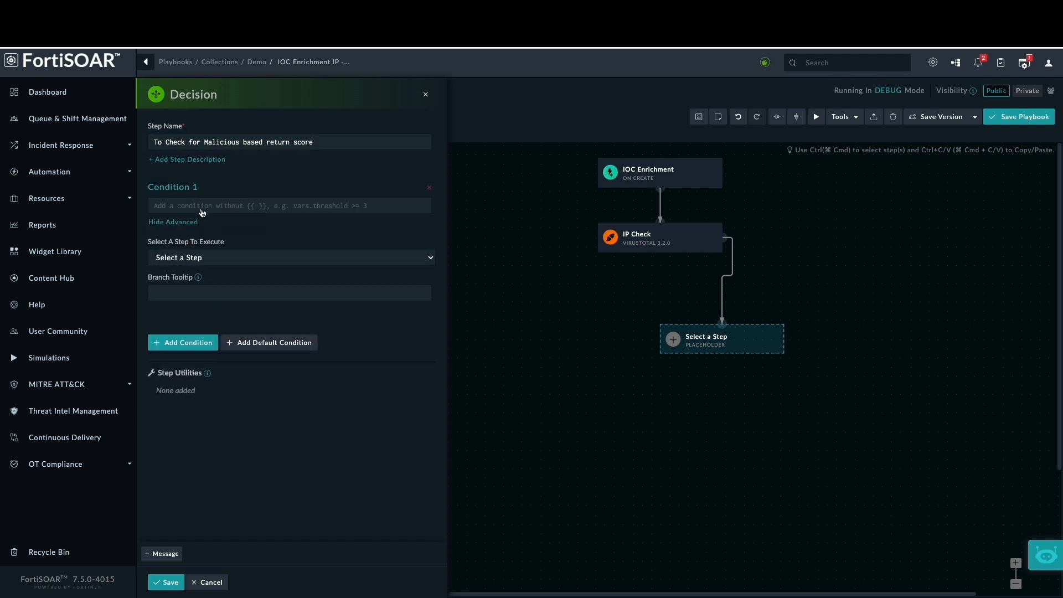
{"action": "mouse_move", "coordinate": [370, 214]}
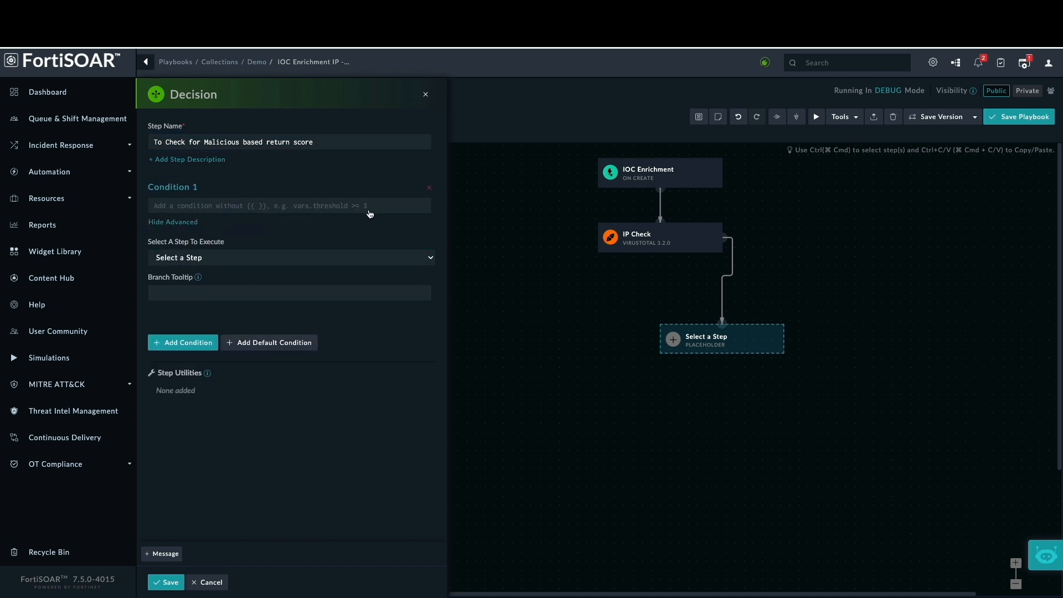
Set condition 1 to IP_Check malicious > 12 with tooltip 'Malicious' and add a second condition.
{"action": "left_click", "coordinate": [289, 206]}
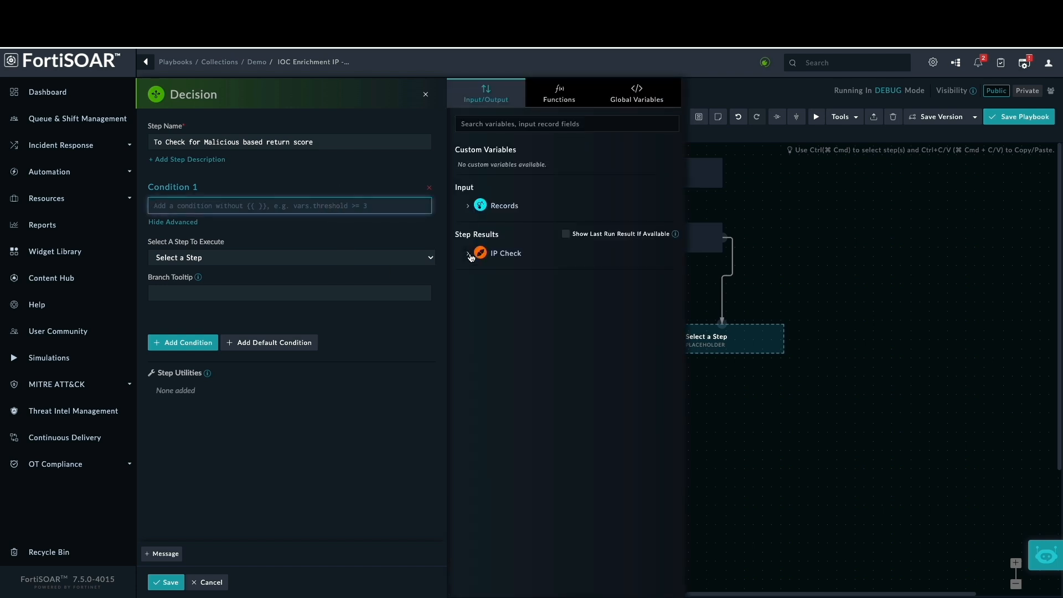
{"action": "left_click", "coordinate": [468, 252]}
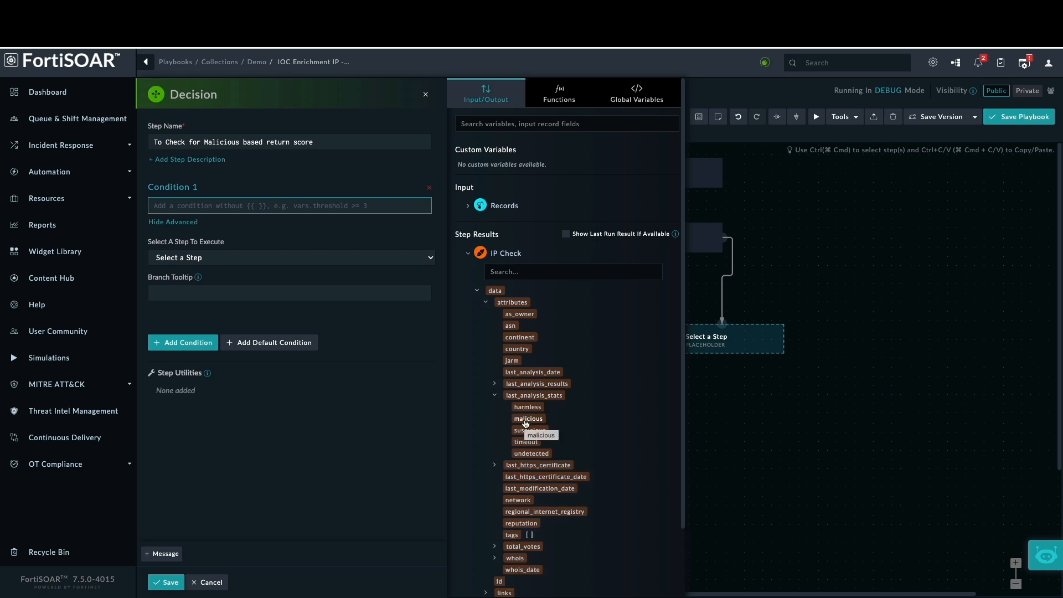
{"action": "left_click", "coordinate": [528, 419]}
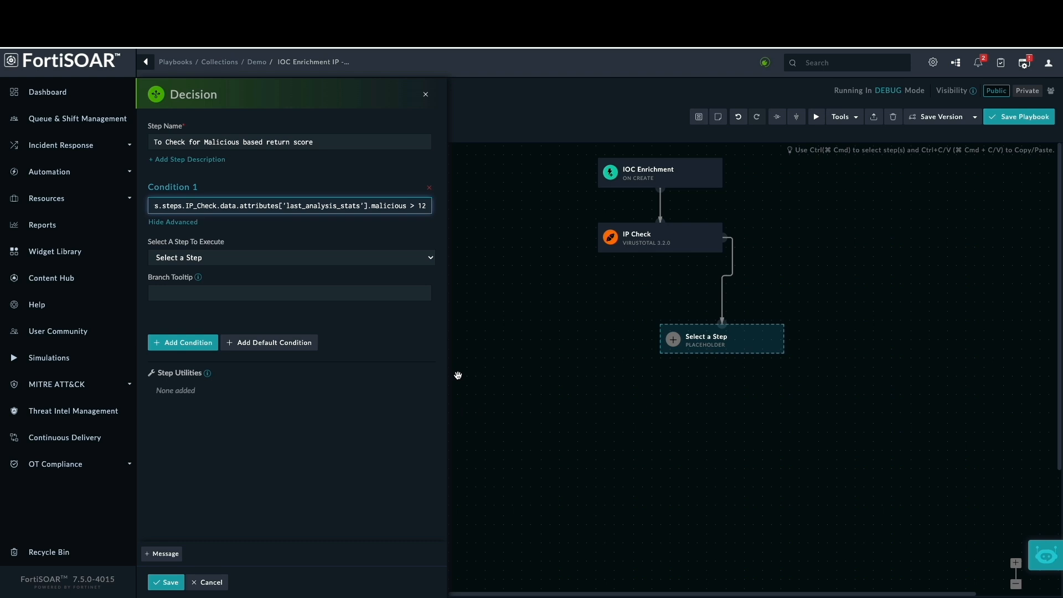
{"action": "type", "text": "Malicio"}
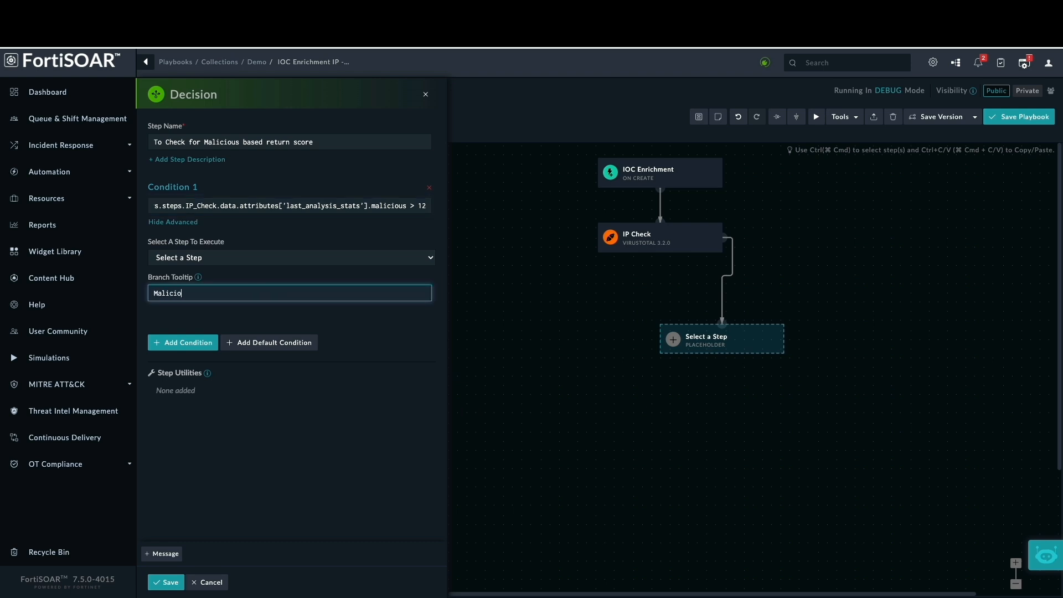
{"action": "left_click", "coordinate": [182, 342]}
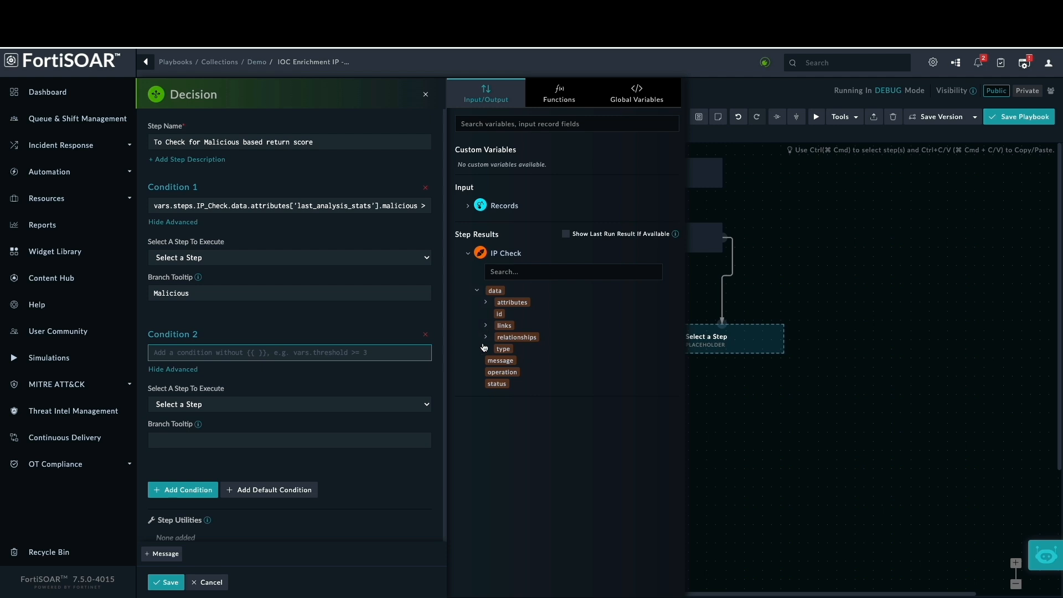
Set condition 2 to IP_Check last_analysis_stats malicious <= 12 and save the Decision.
{"action": "left_click", "coordinate": [485, 301]}
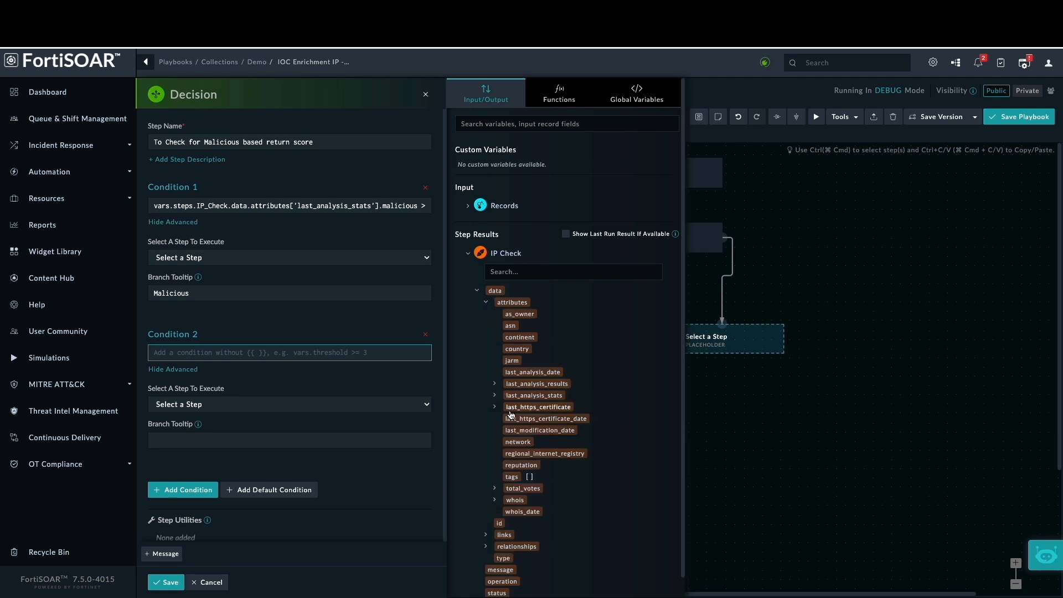
{"action": "left_click", "coordinate": [288, 352]}
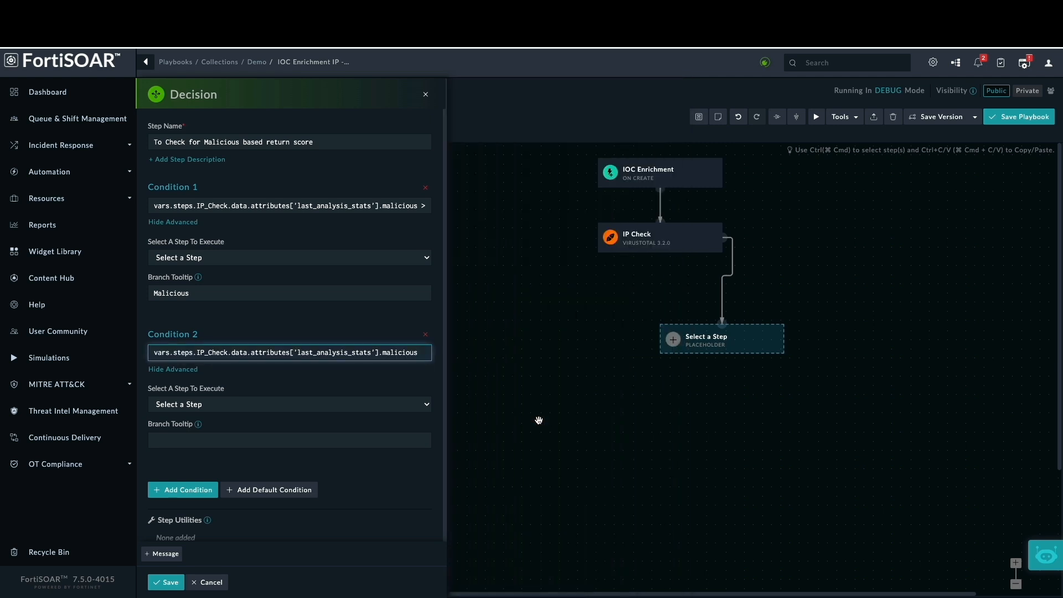
{"action": "left_click", "coordinate": [288, 352]}
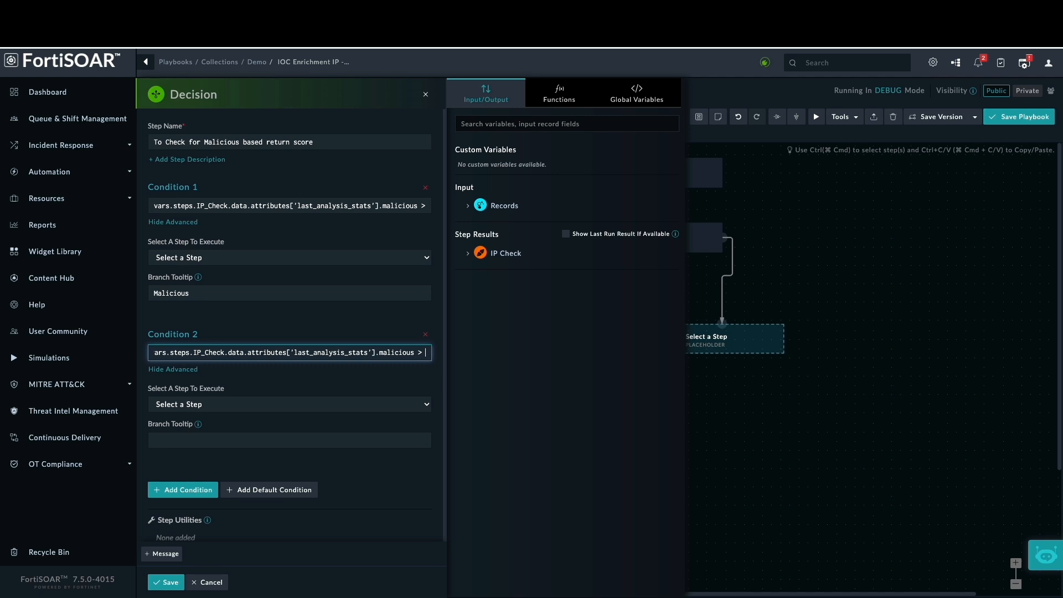
{"action": "type", "text": "1"}
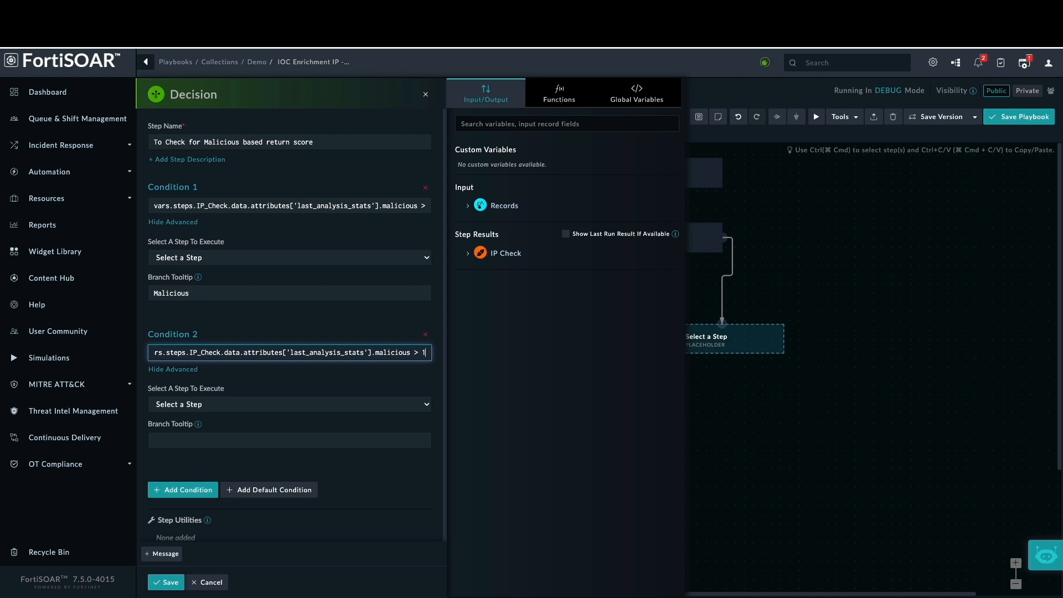
{"action": "left_click", "coordinate": [469, 253]}
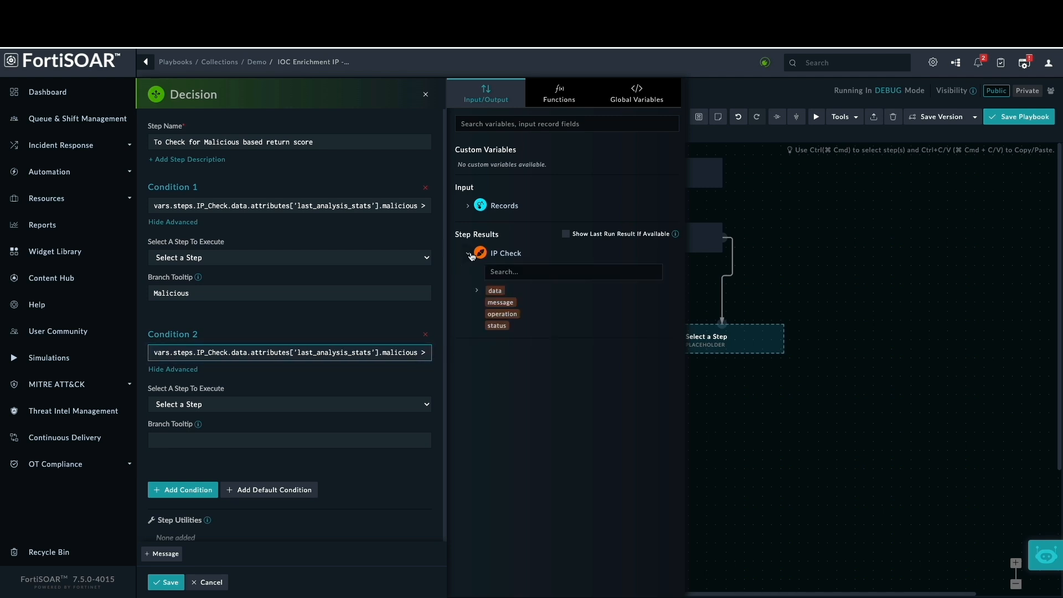
{"action": "left_click", "coordinate": [476, 290]}
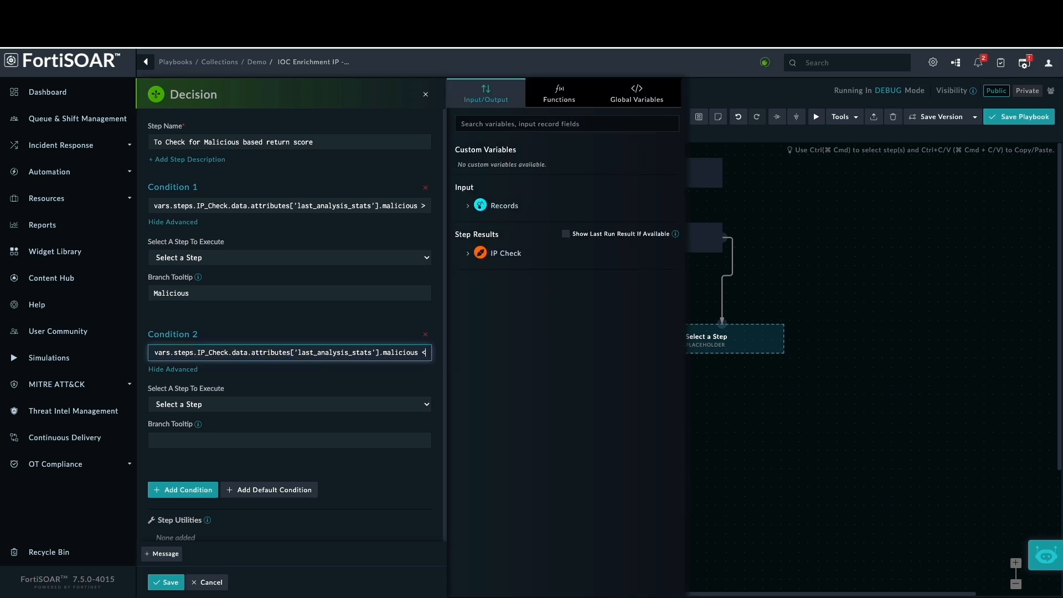
{"action": "type", "text": "<=12"}
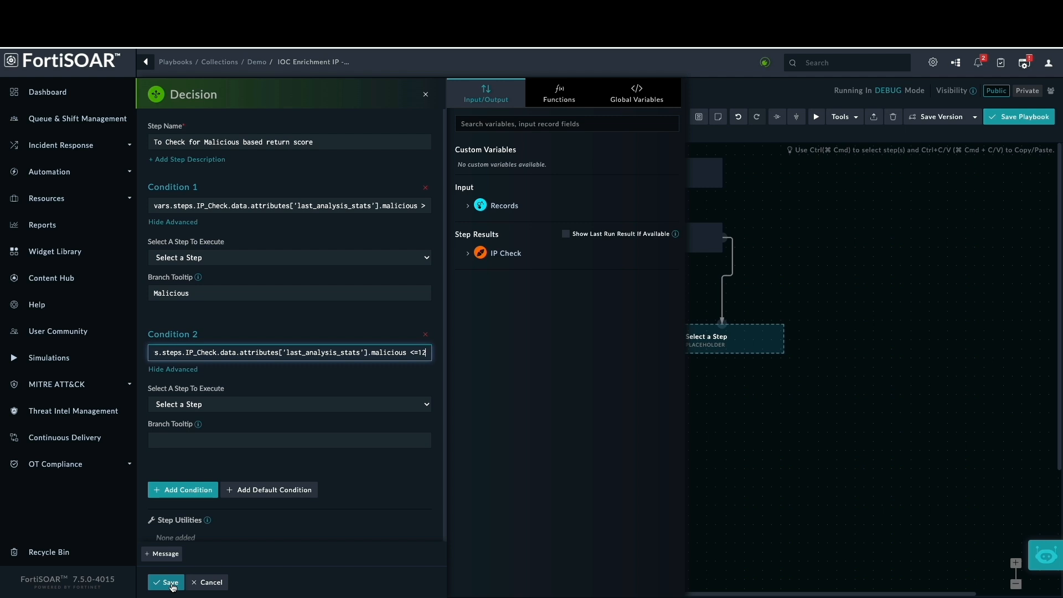
{"action": "left_click", "coordinate": [165, 581]}
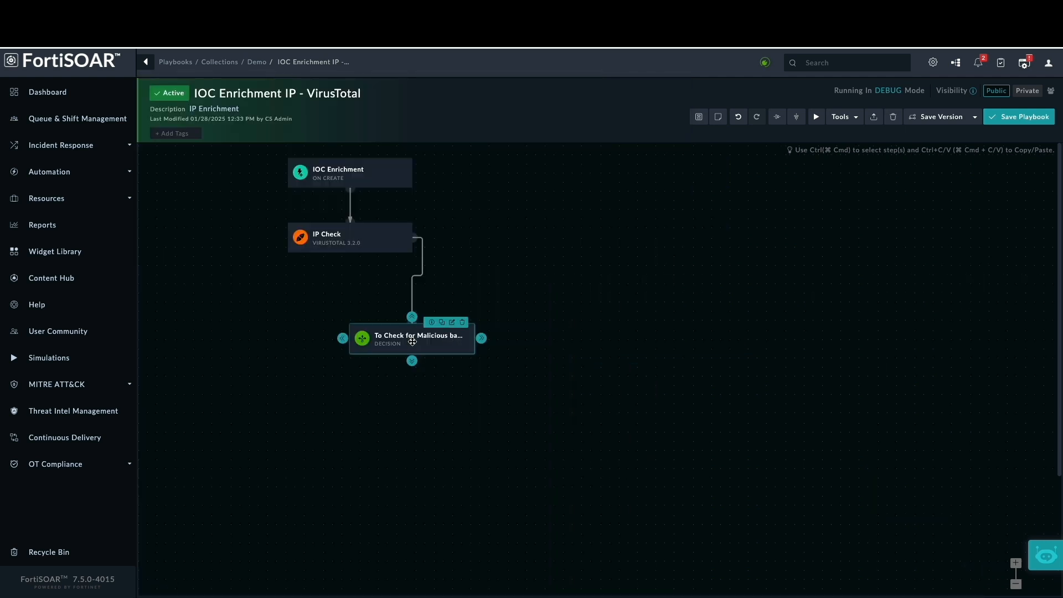
Add a placeholder after the Decision and make it an Update Record step.
{"action": "left_click", "coordinate": [796, 117]}
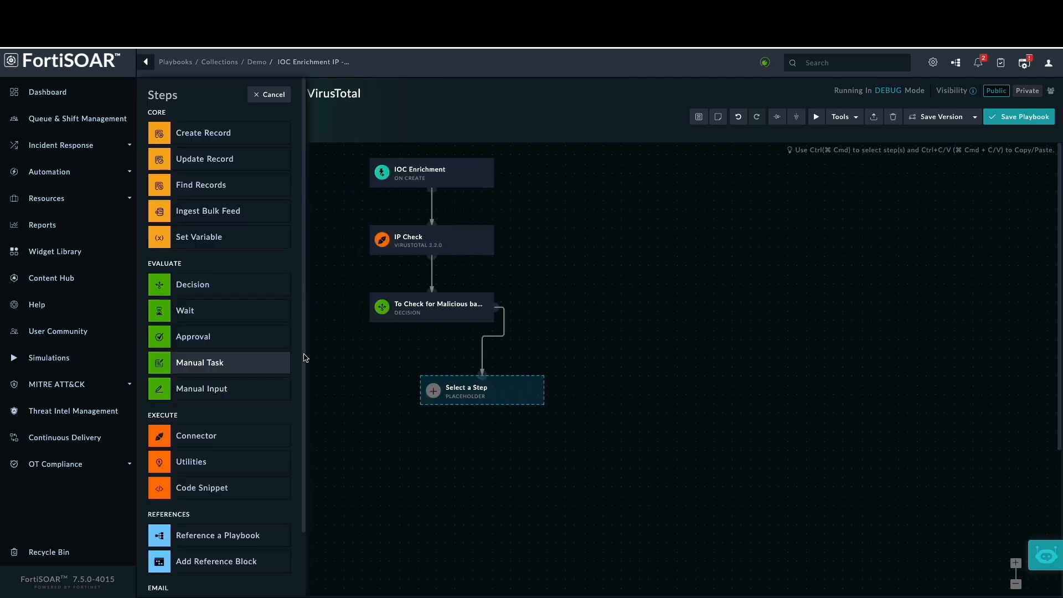
{"action": "left_click", "coordinate": [432, 306]}
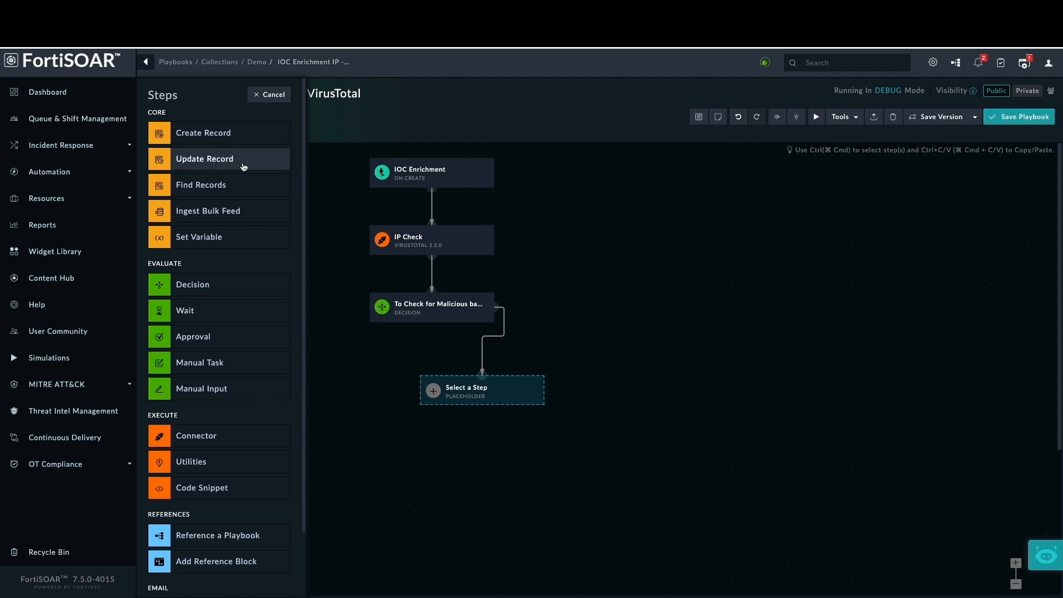
{"action": "left_click", "coordinate": [204, 158]}
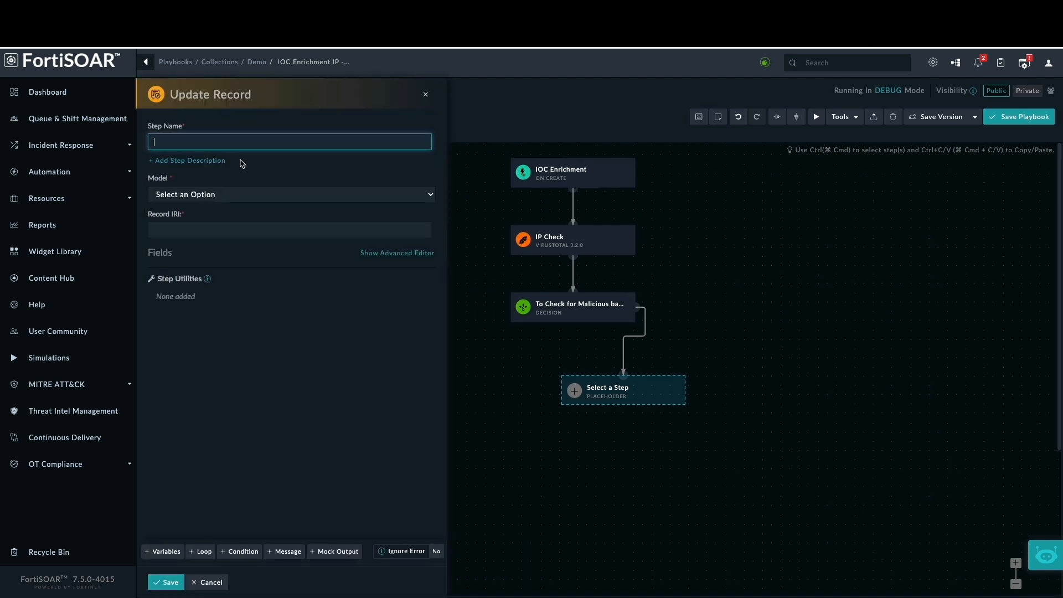
Name it 'Update Record Malicious', target the triggering Indicators record IRI, and save.
{"action": "type", "text": "Update Record Malic"}
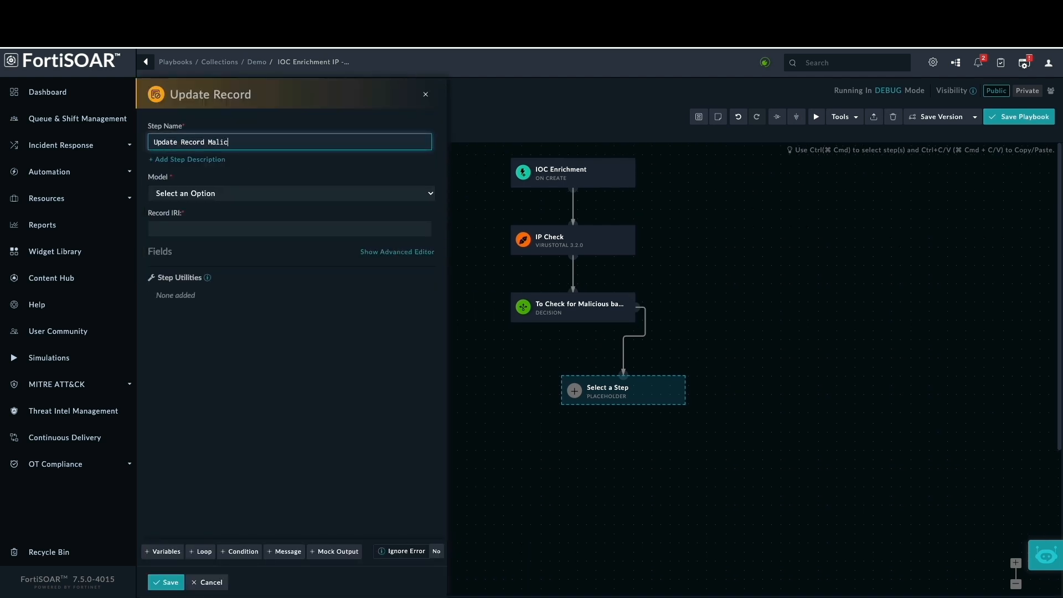
{"action": "left_click", "coordinate": [289, 192]}
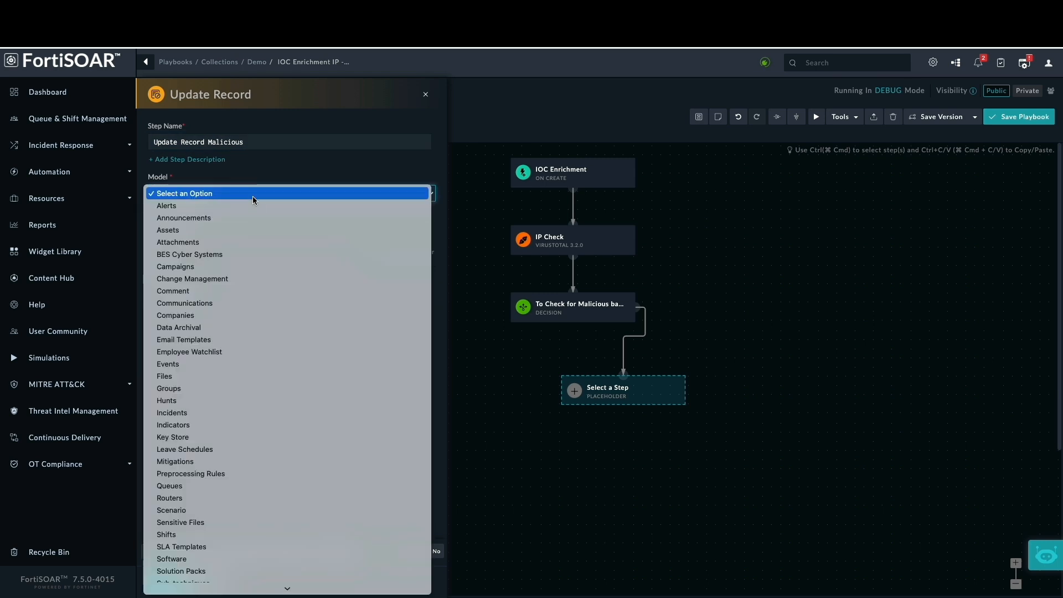
{"action": "left_click", "coordinate": [173, 424]}
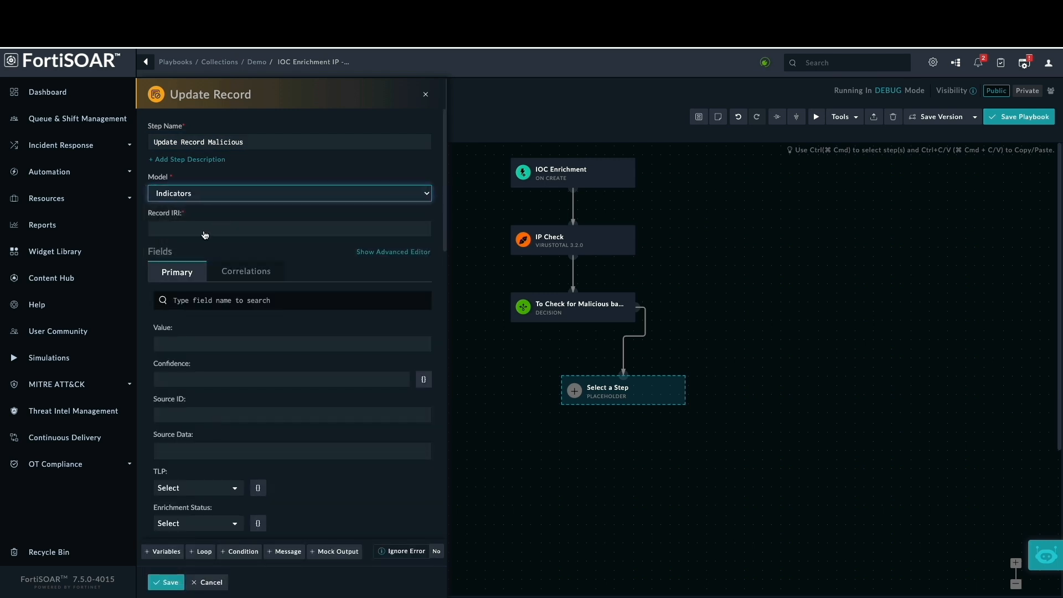
{"action": "left_click", "coordinate": [289, 228]}
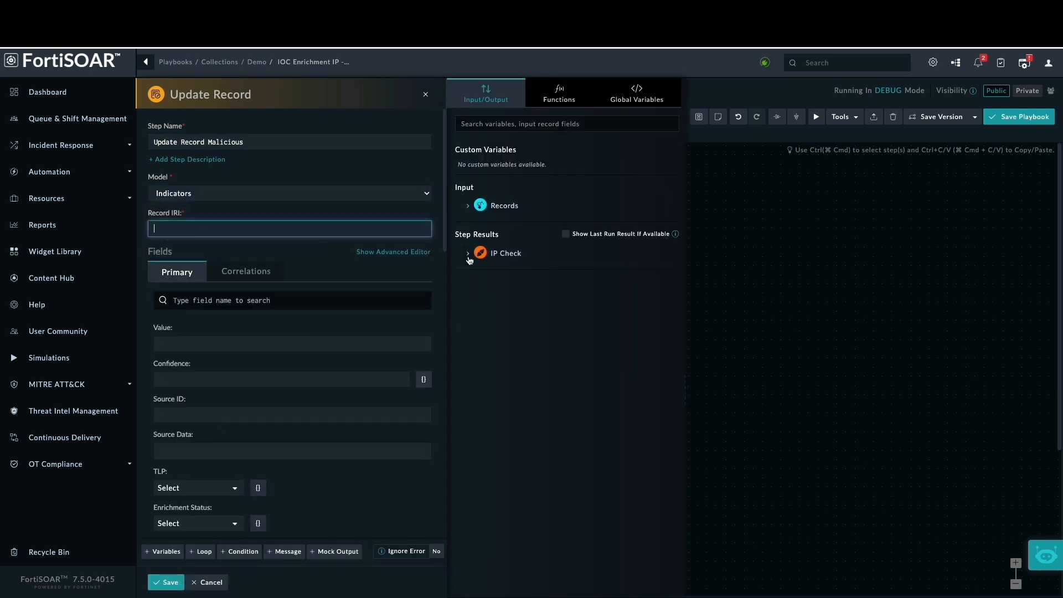
{"action": "left_click", "coordinate": [468, 206]}
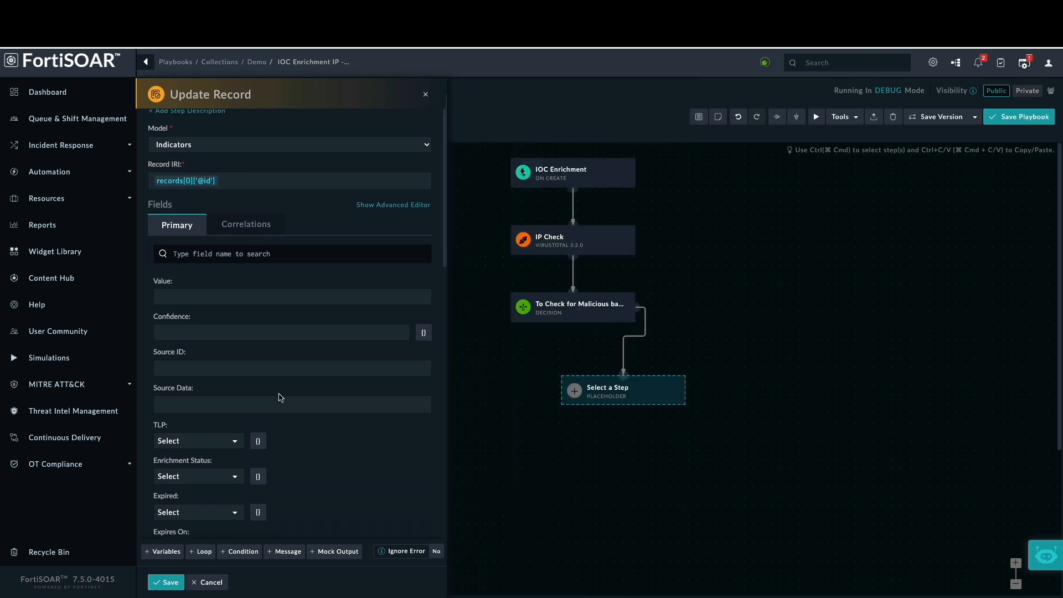
{"action": "scroll", "scroll_direction": "down", "scroll_amount": 3}
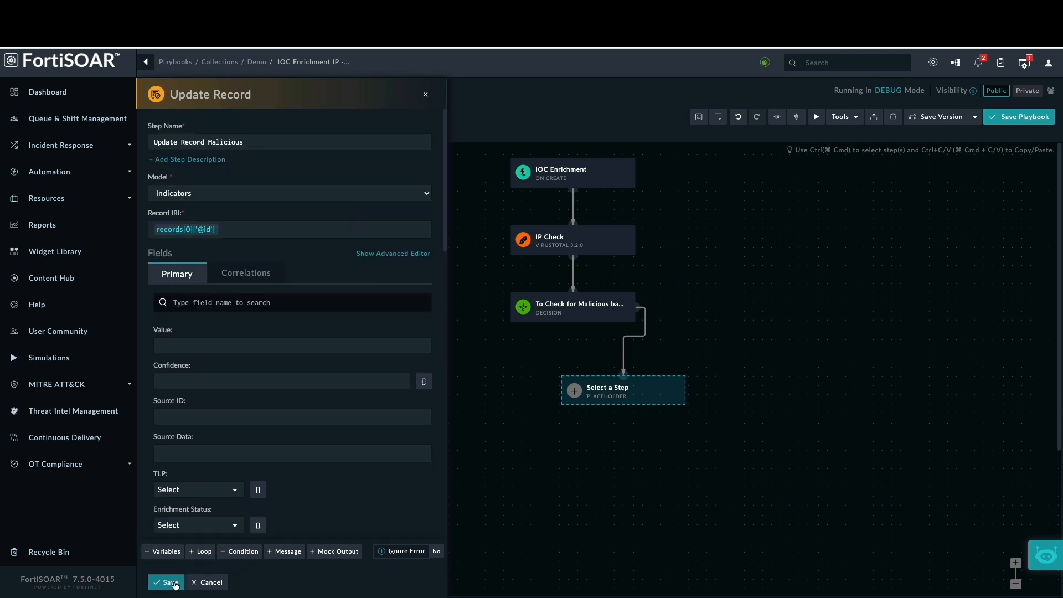
{"action": "left_click", "coordinate": [571, 307]}
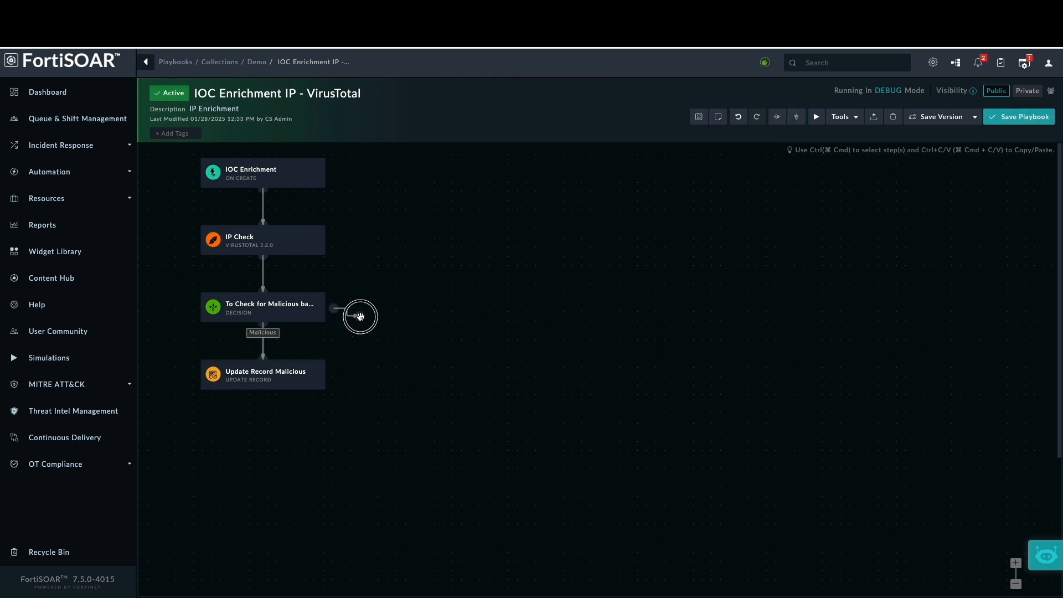
Branch a second step 'Update Record for Suspicious' on Indicators and set its reputation value.
{"action": "left_click", "coordinate": [359, 316]}
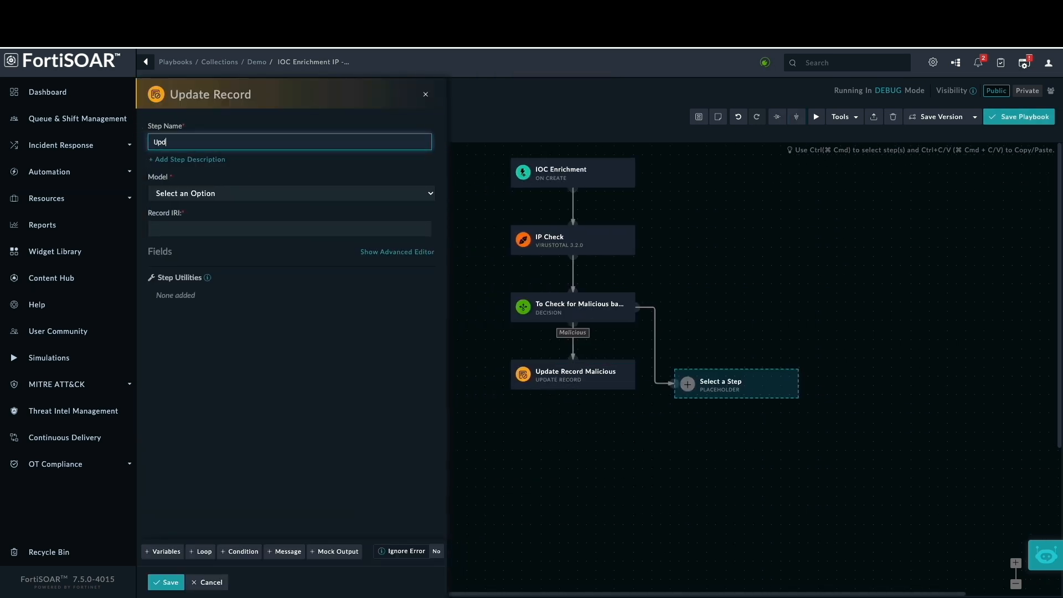
{"action": "type", "text": "Update Record for Suspicious"}
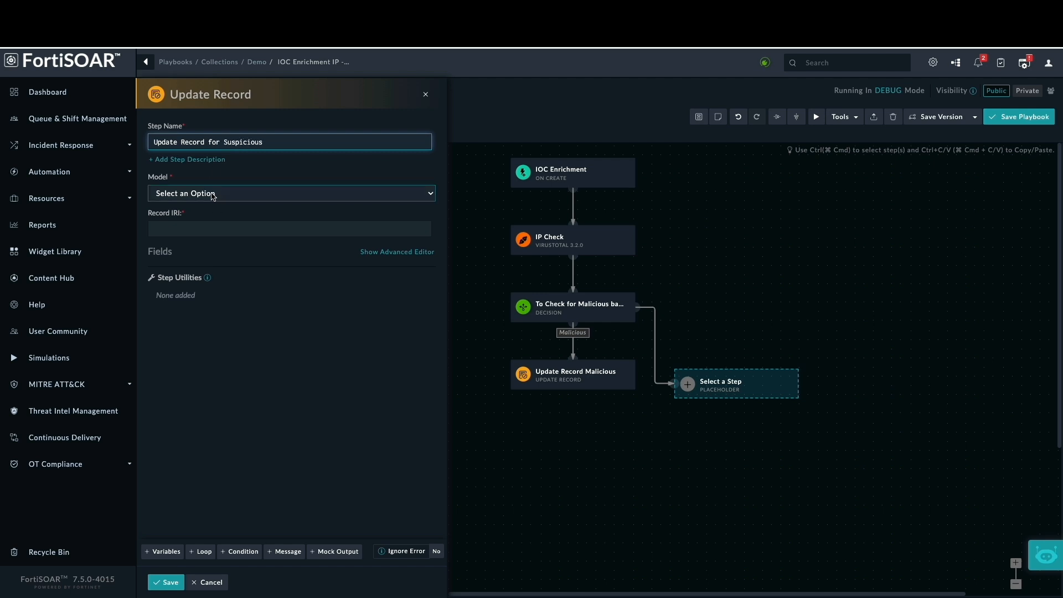
{"action": "left_click", "coordinate": [290, 192]}
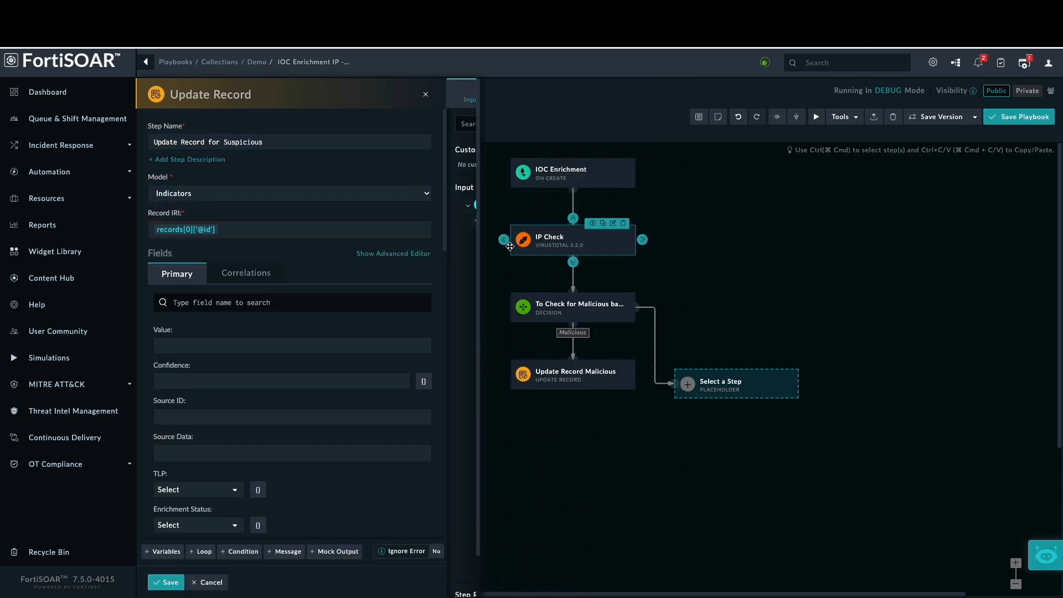
{"action": "scroll", "scroll_direction": "down", "scroll_amount": 3}
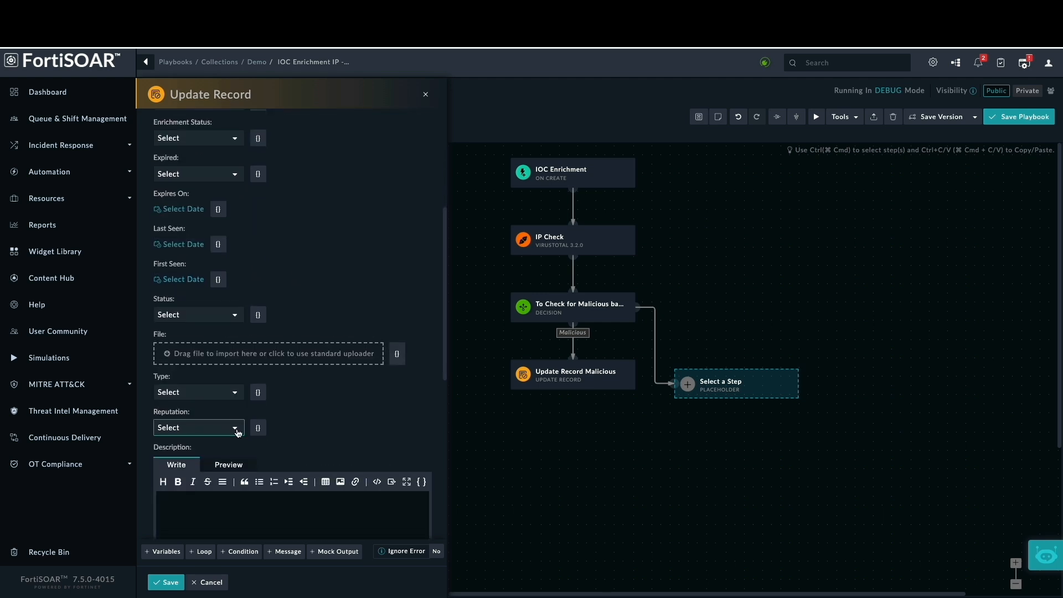
{"action": "left_click", "coordinate": [197, 427]}
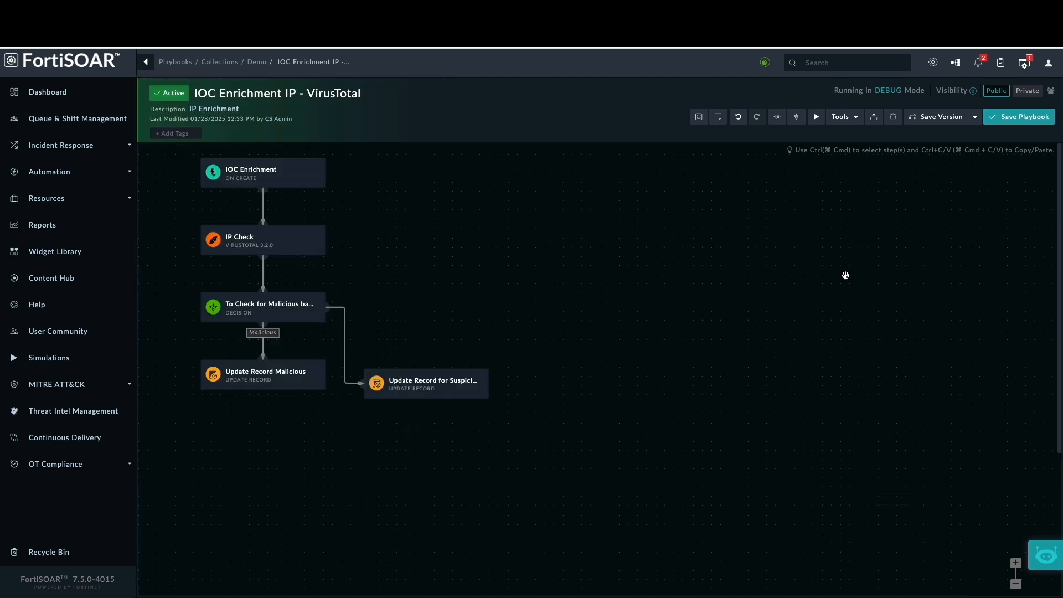
Route condition 2 to Update Record for Suspicious with tooltip 'Suspicious' and save the Decision.
{"action": "double_click", "coordinate": [262, 306]}
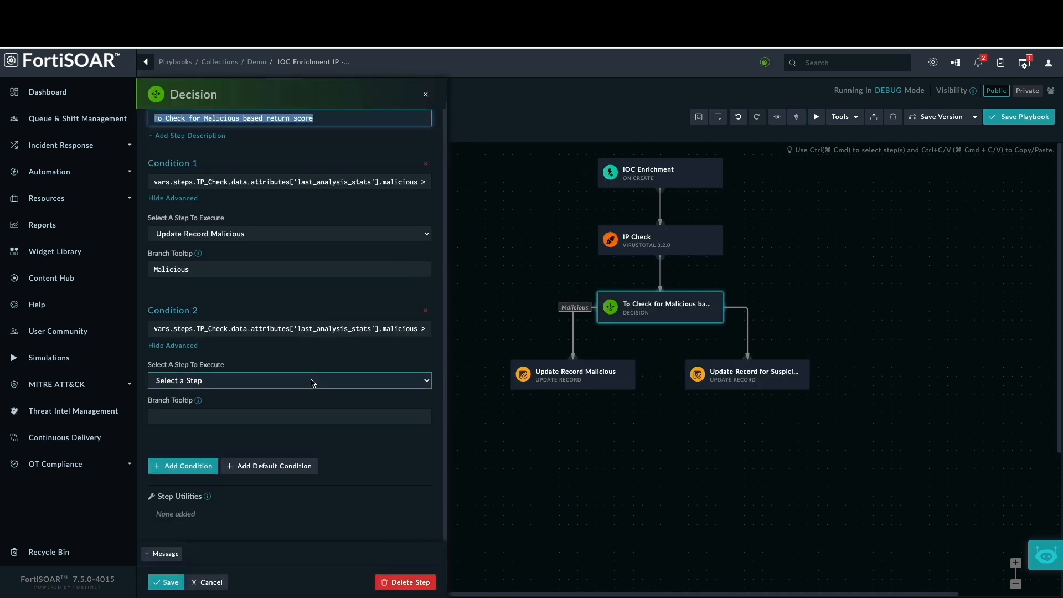
{"action": "left_click", "coordinate": [289, 380]}
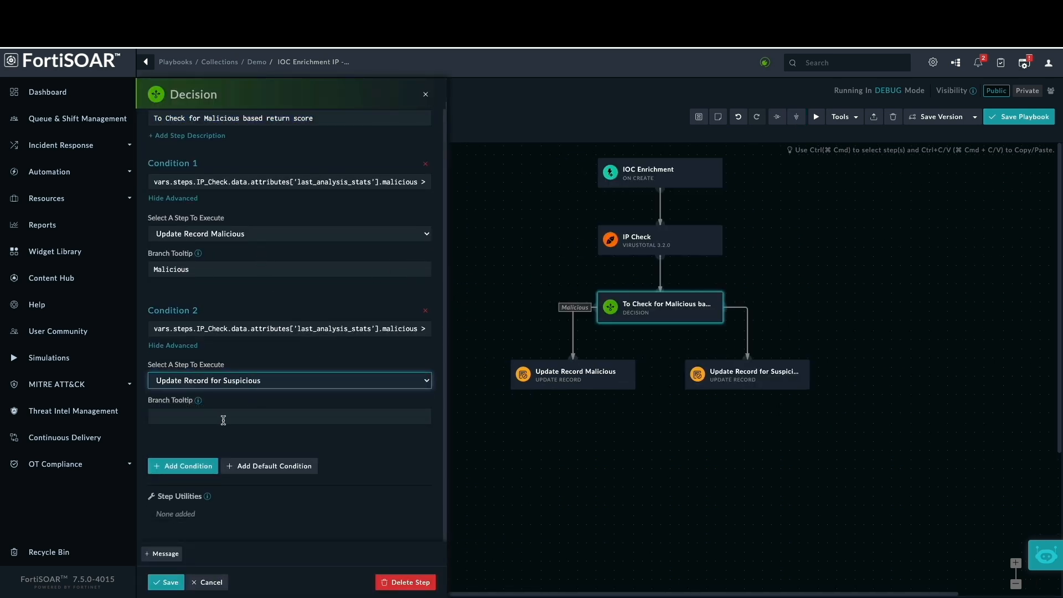
{"action": "type", "text": "Suspicious"}
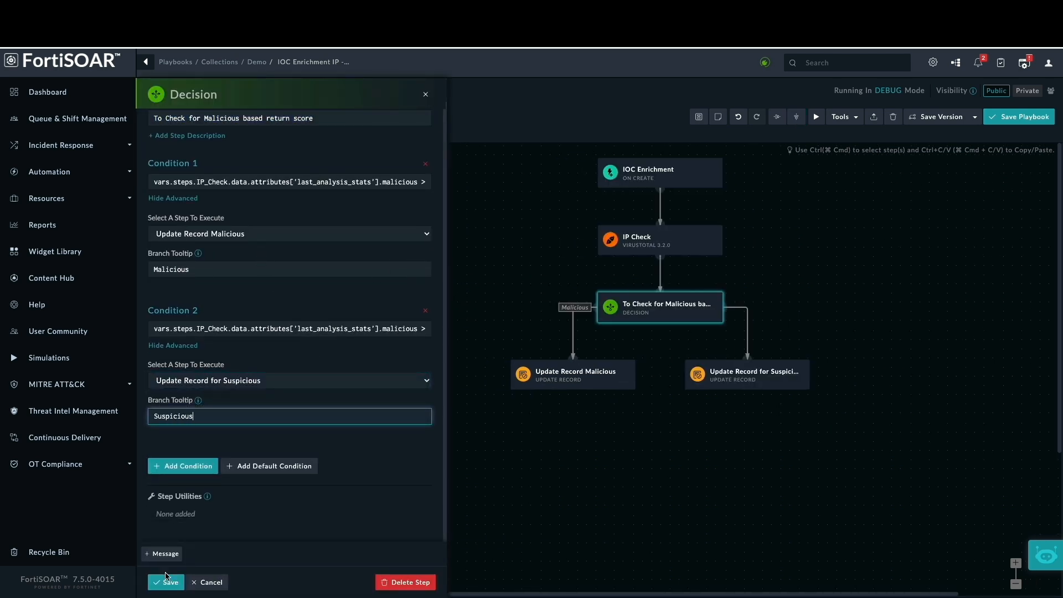
{"action": "left_click", "coordinate": [165, 581]}
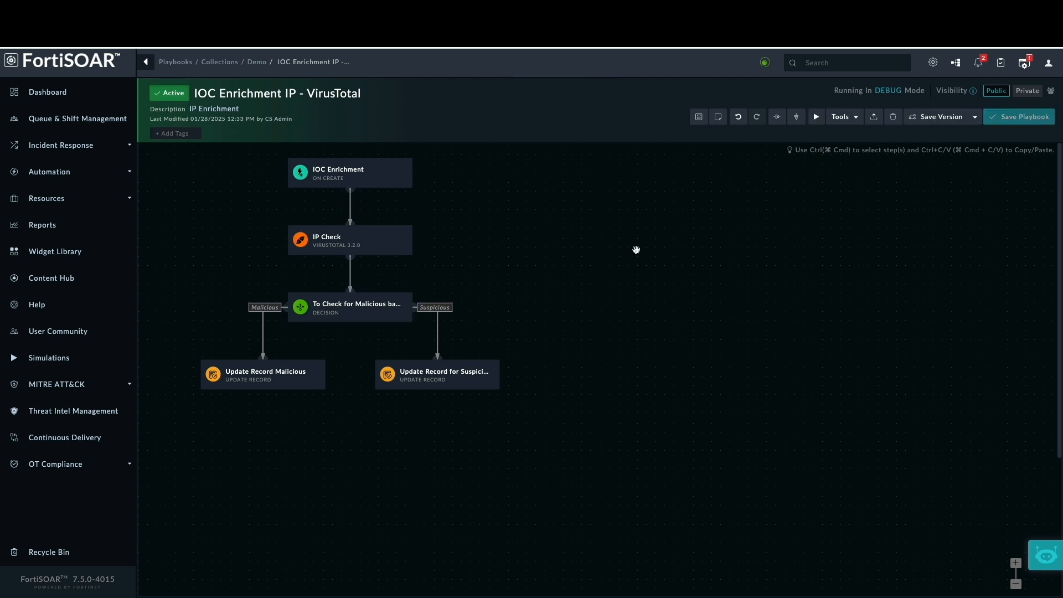
Ingest a FortiSIEM test alert, view the resulting indicators, and bring up executed playbook logs.
{"action": "left_click", "coordinate": [55, 166]}
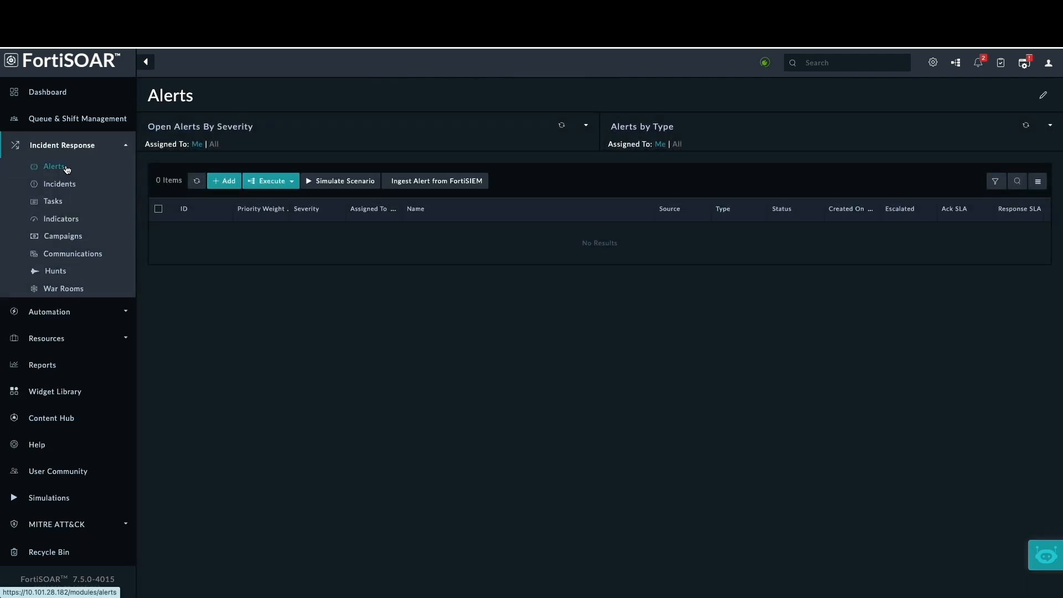
{"action": "mouse_move", "coordinate": [434, 180]}
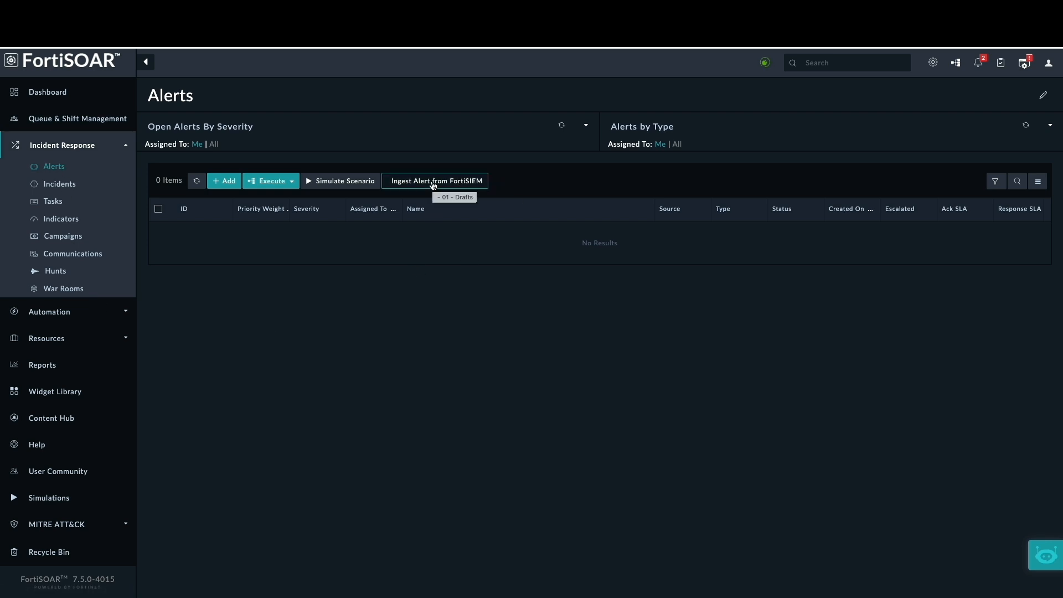
{"action": "left_click", "coordinate": [434, 180]}
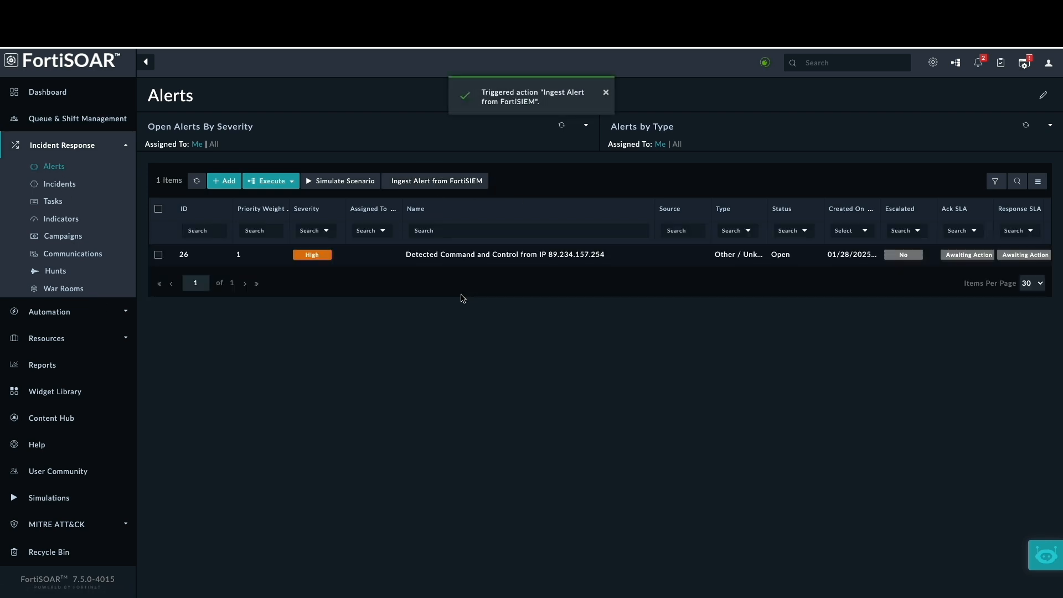
{"action": "left_click", "coordinate": [61, 218]}
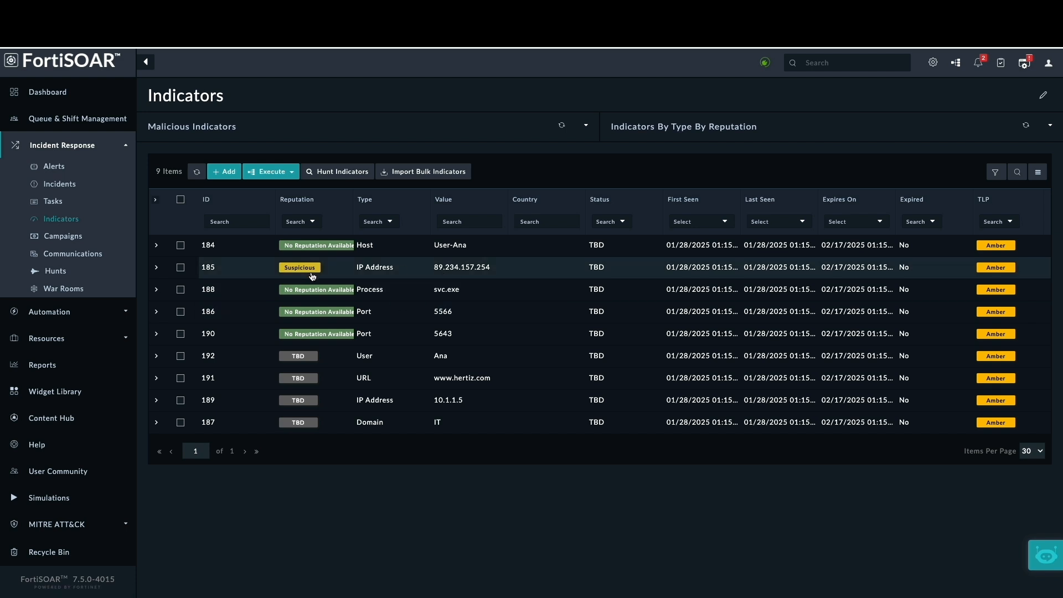
{"action": "left_click", "coordinate": [956, 62]}
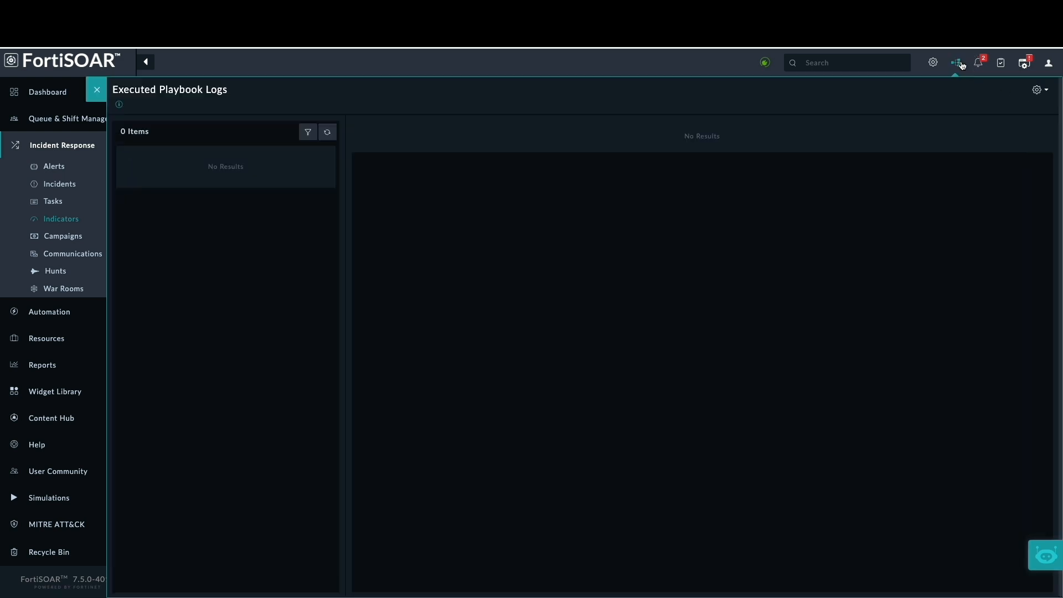
Inspect the VirusTotal run's IP Check output (11 malicious) and the Decision step's inputs.
{"action": "left_click", "coordinate": [192, 207]}
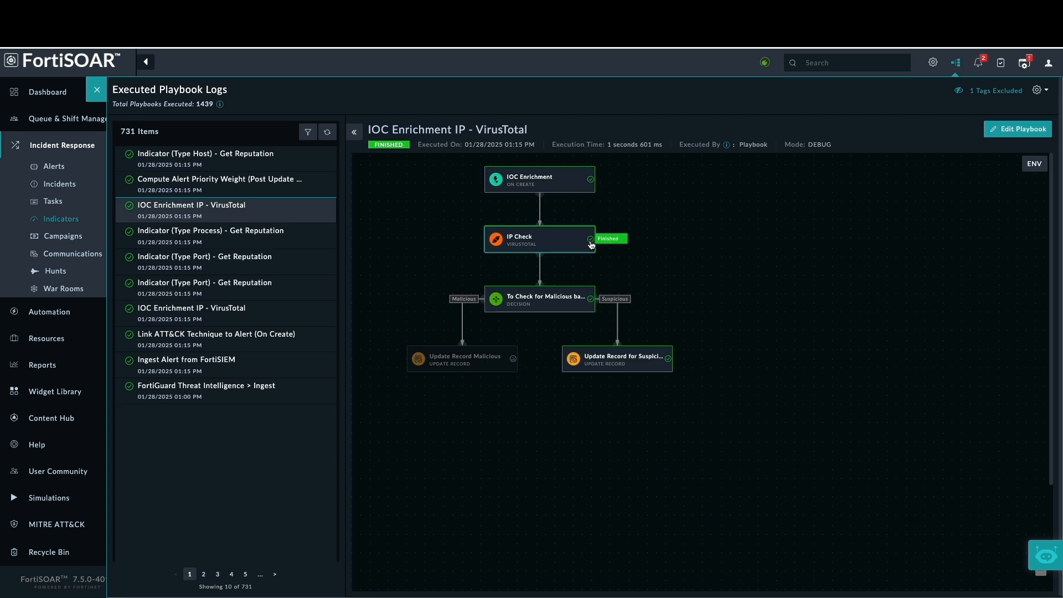
{"action": "mouse_move", "coordinate": [553, 242]}
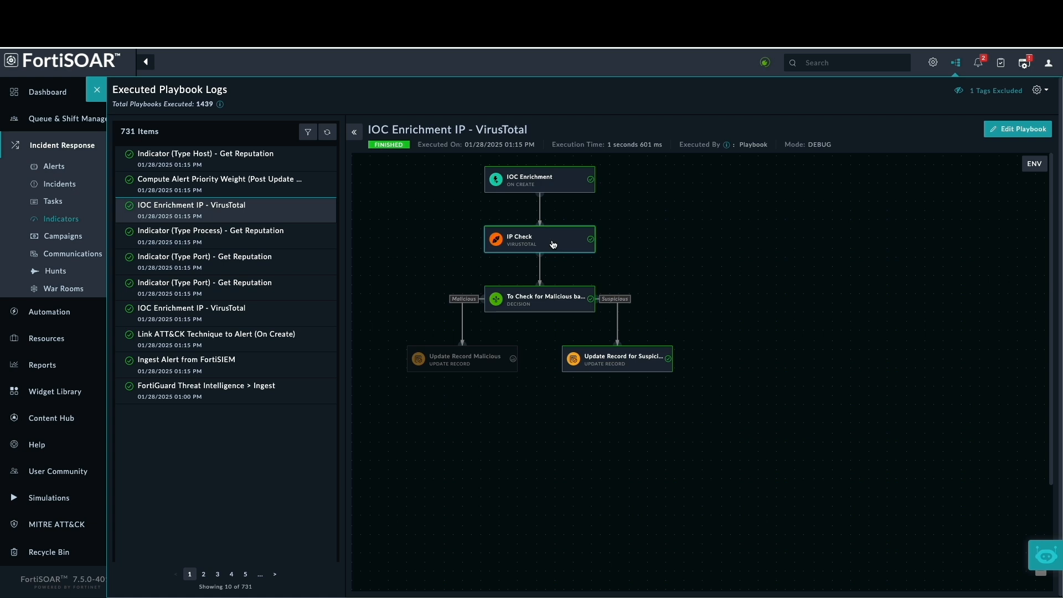
{"action": "left_click", "coordinate": [539, 239]}
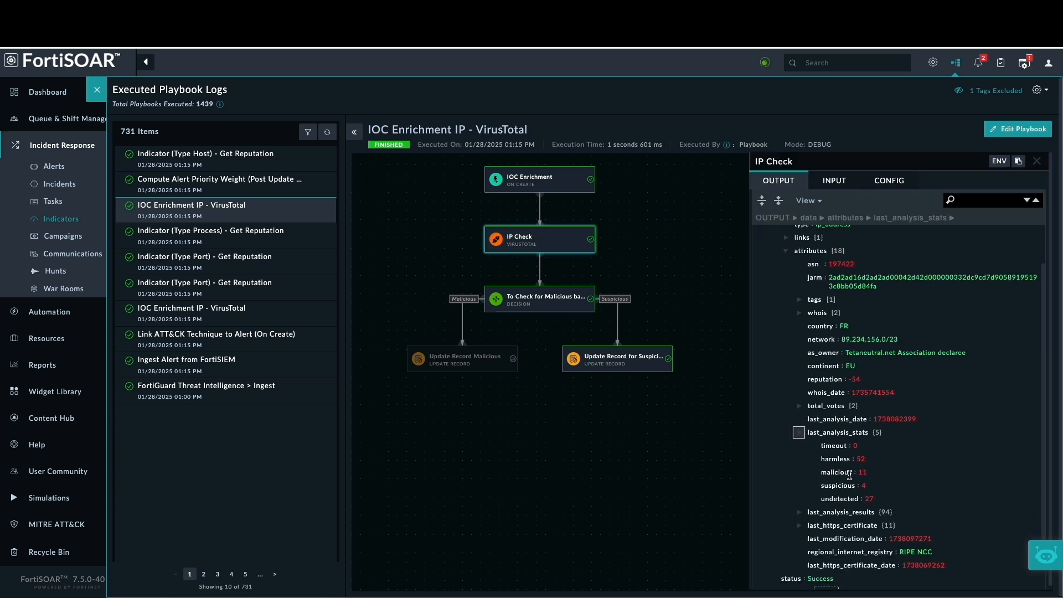
{"action": "mouse_move", "coordinate": [581, 249]}
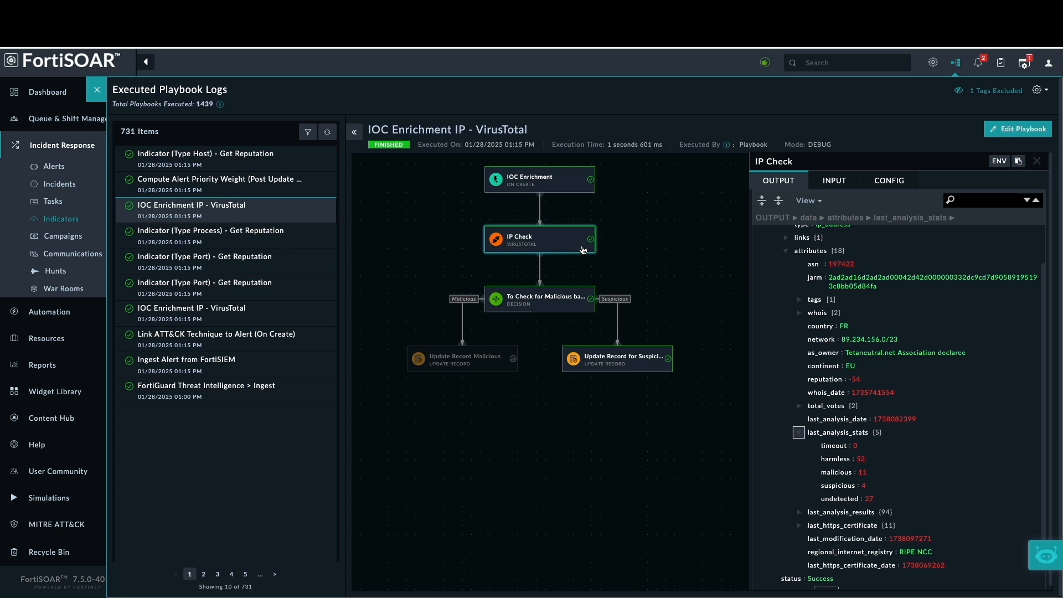
{"action": "left_click", "coordinate": [539, 298]}
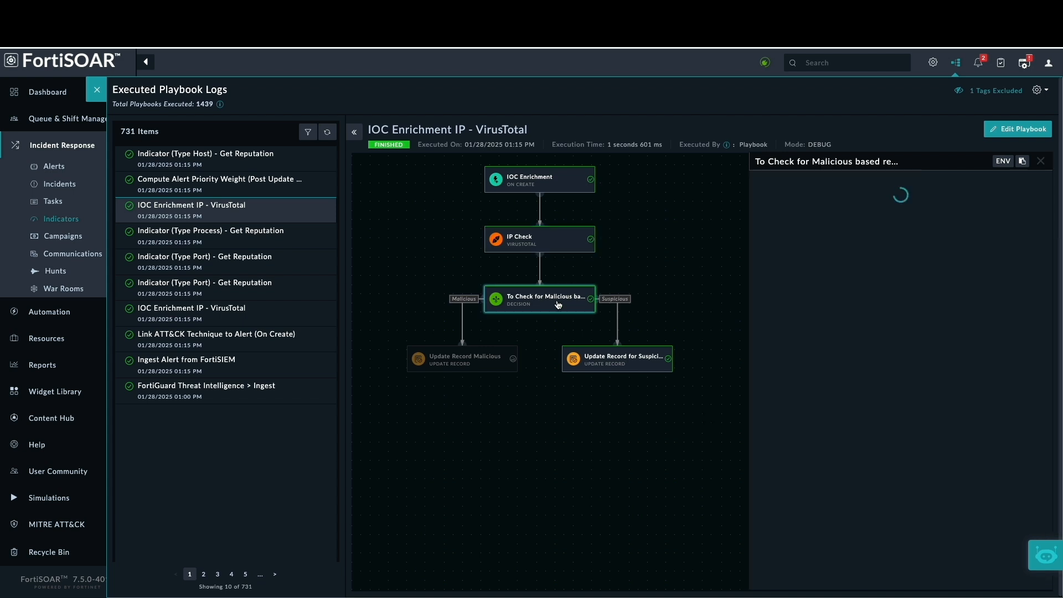
{"action": "left_click", "coordinate": [540, 298]}
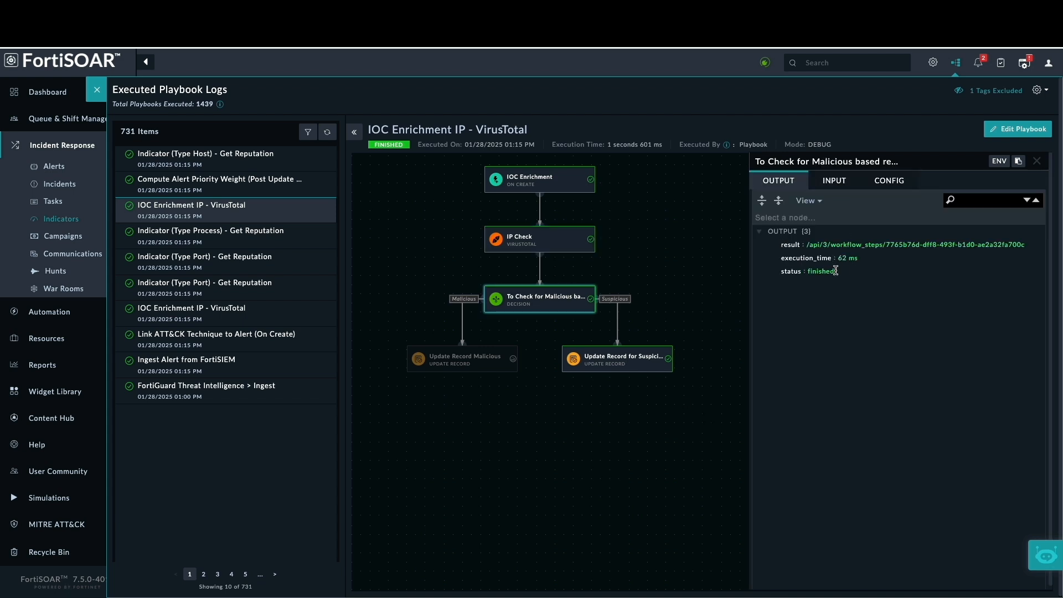
{"action": "left_click", "coordinate": [832, 180]}
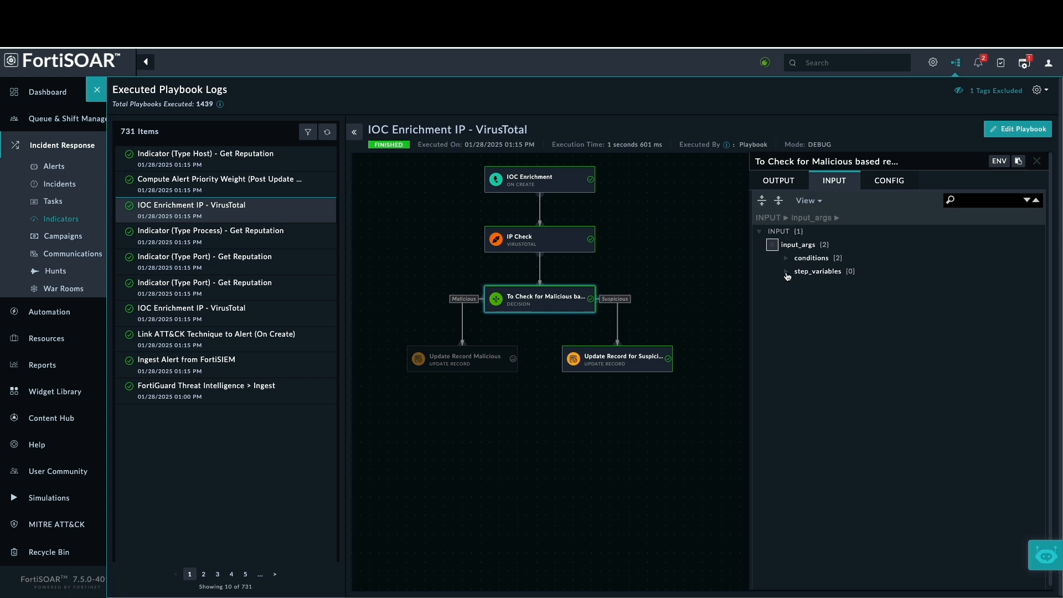
{"action": "left_click", "coordinate": [785, 258]}
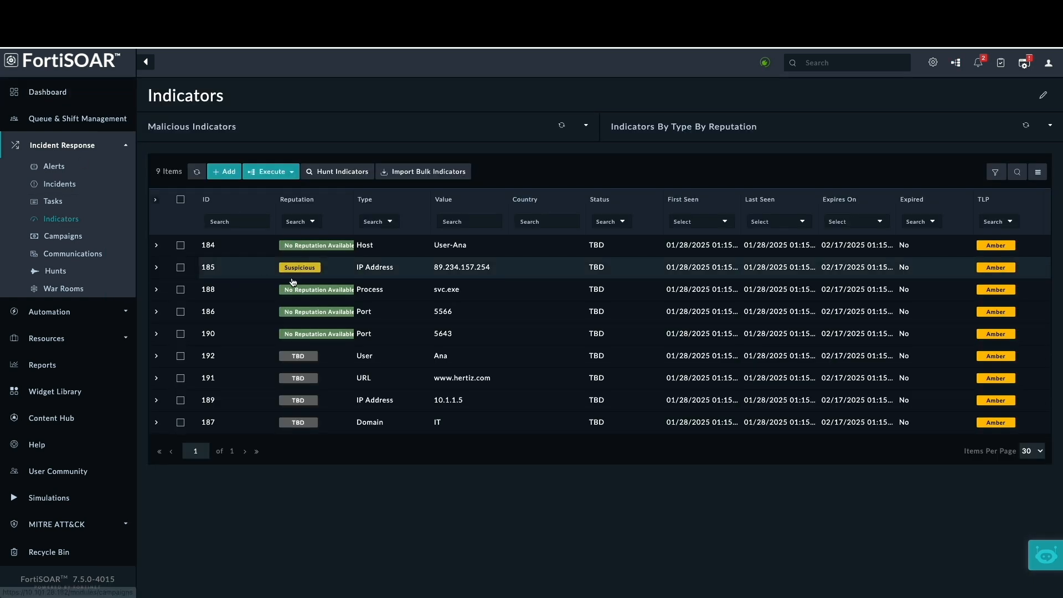
Return to Alerts and view the Detected Command and Control from IP 89.234.157.254 alert.
{"action": "left_click", "coordinate": [54, 166]}
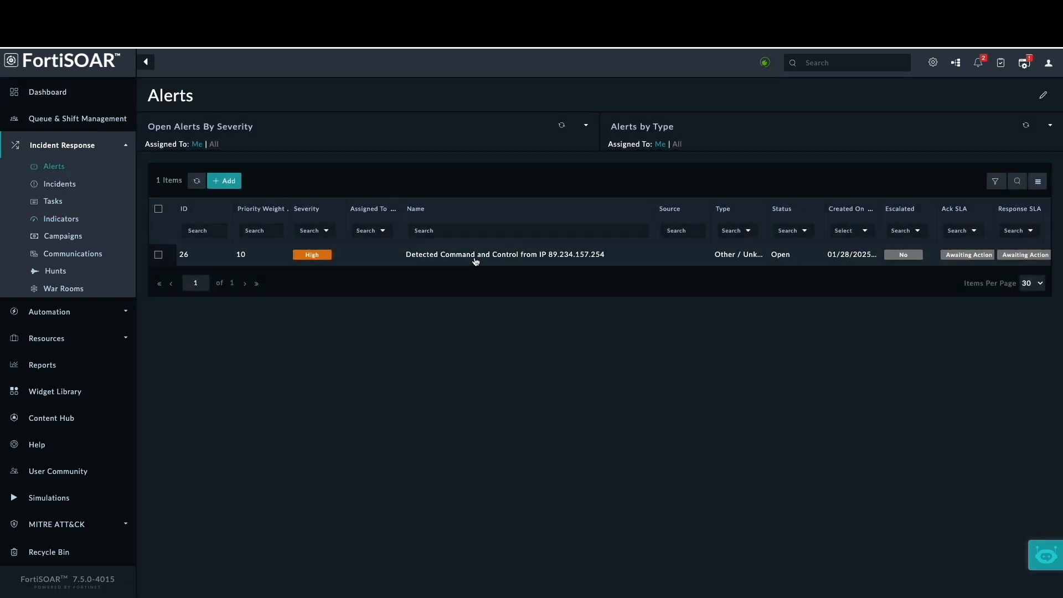
{"action": "left_click", "coordinate": [505, 255]}
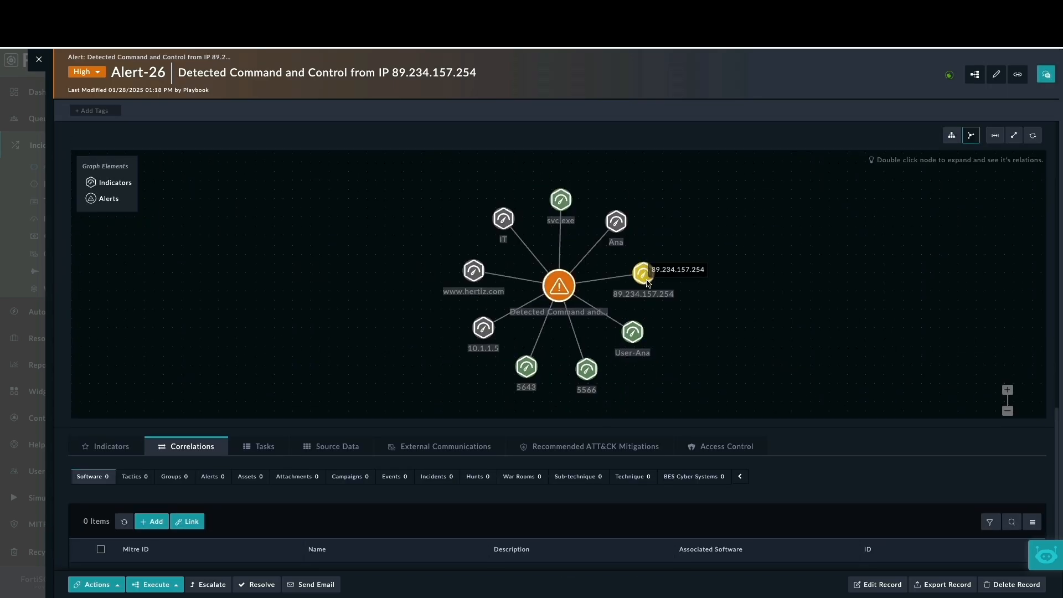
{"action": "mouse_move", "coordinate": [585, 265]}
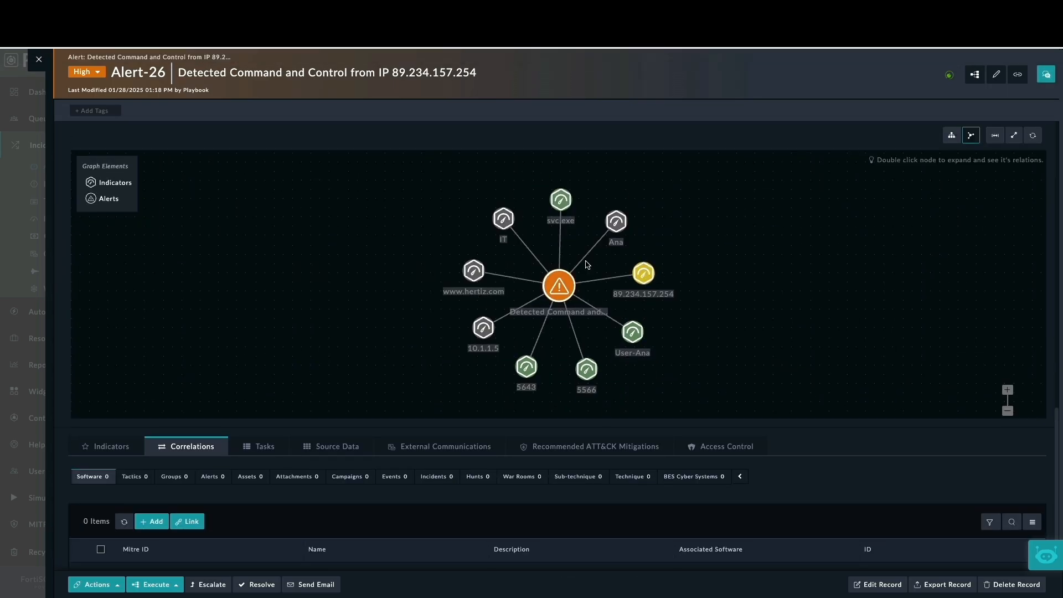